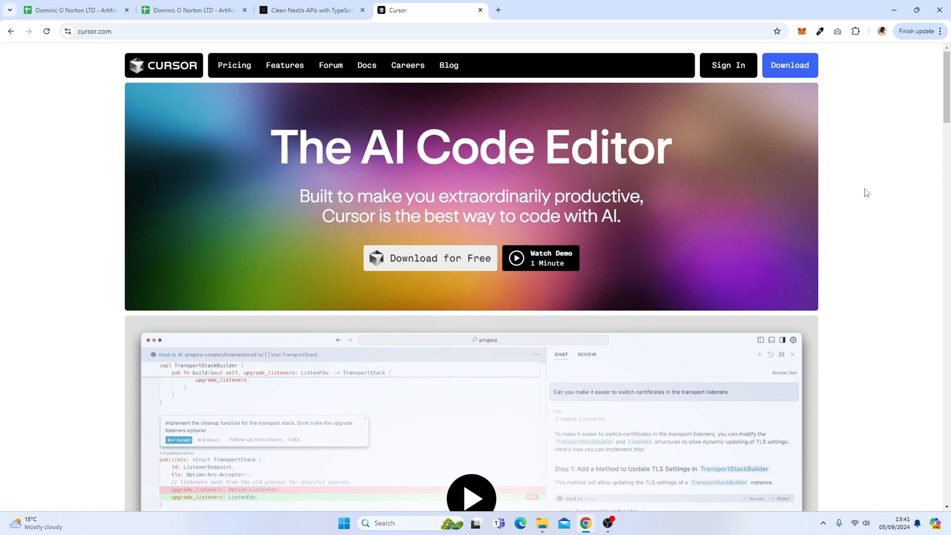
mouse_move(802, 106)
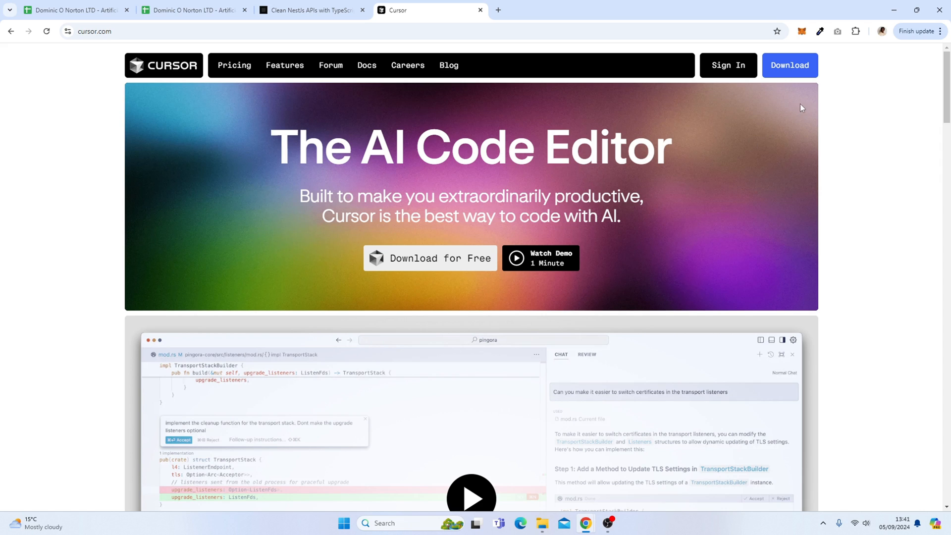
mouse_move(812, 88)
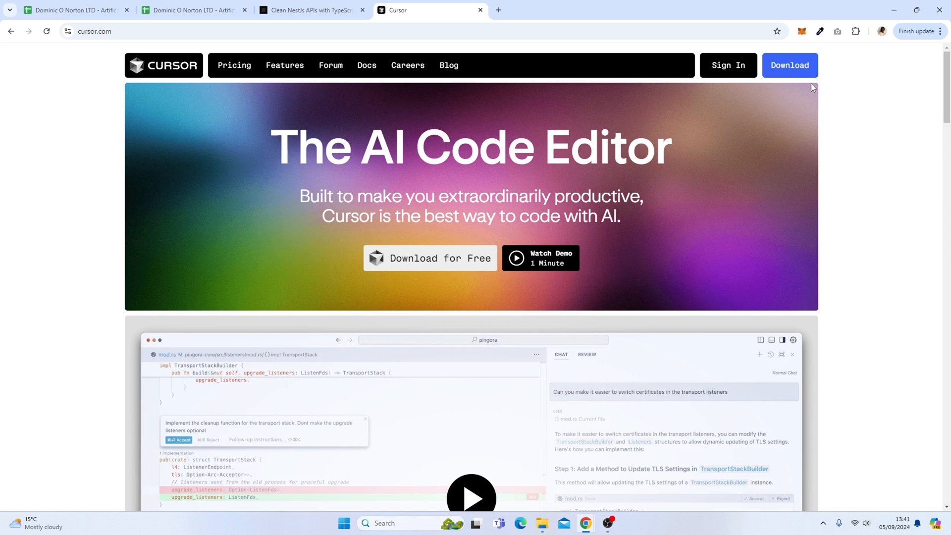
mouse_move(808, 87)
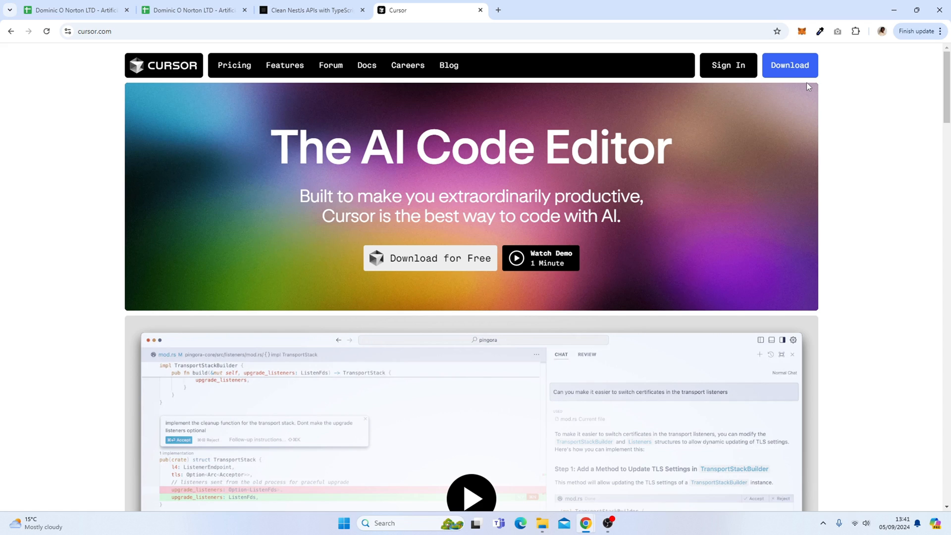
mouse_move(649, 361)
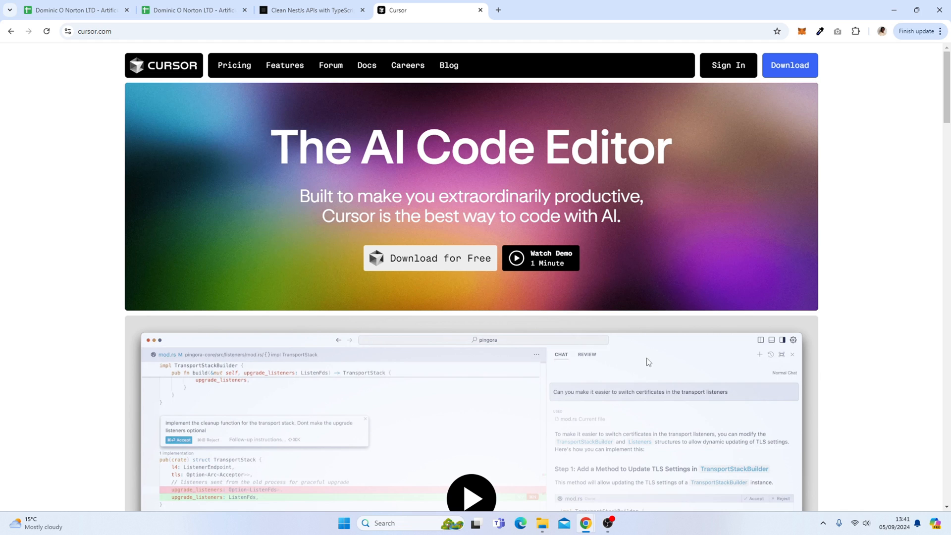
click(365, 524)
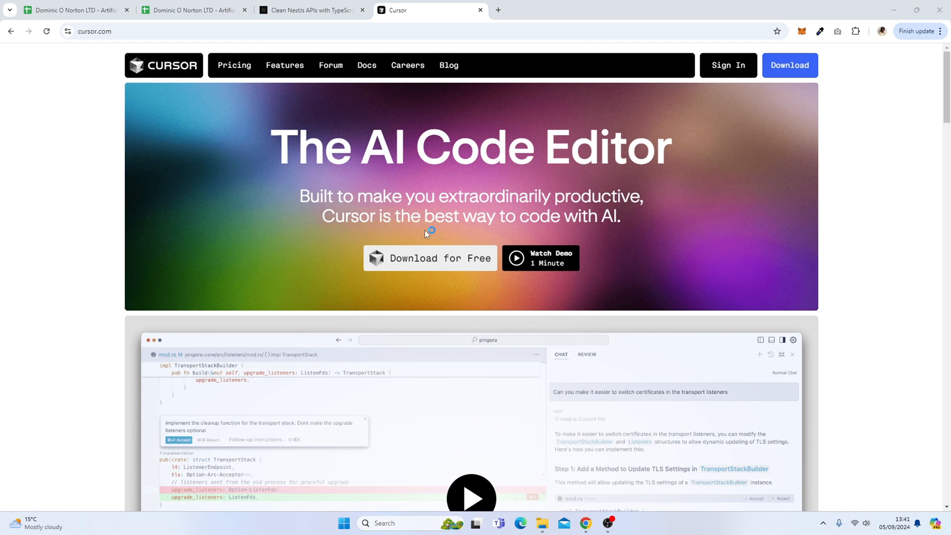
click(617, 523)
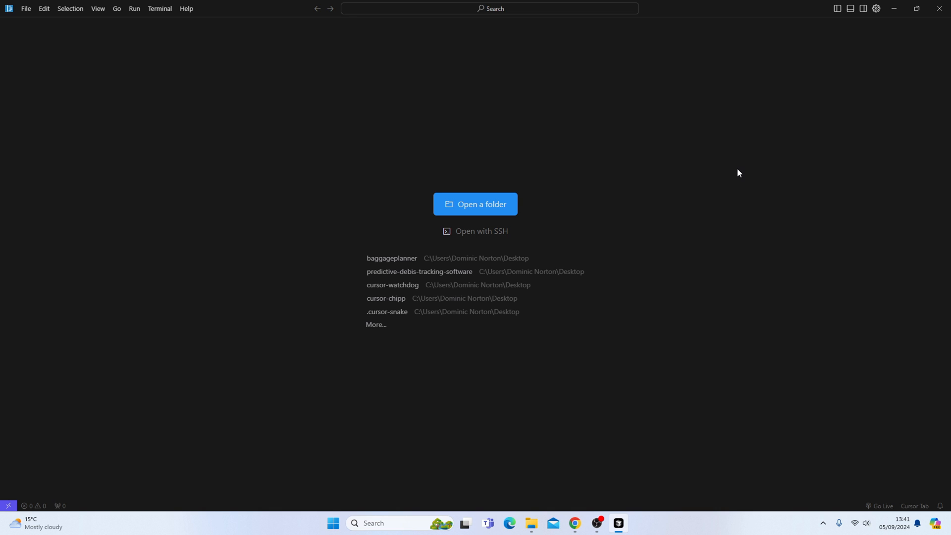
mouse_move(481, 201)
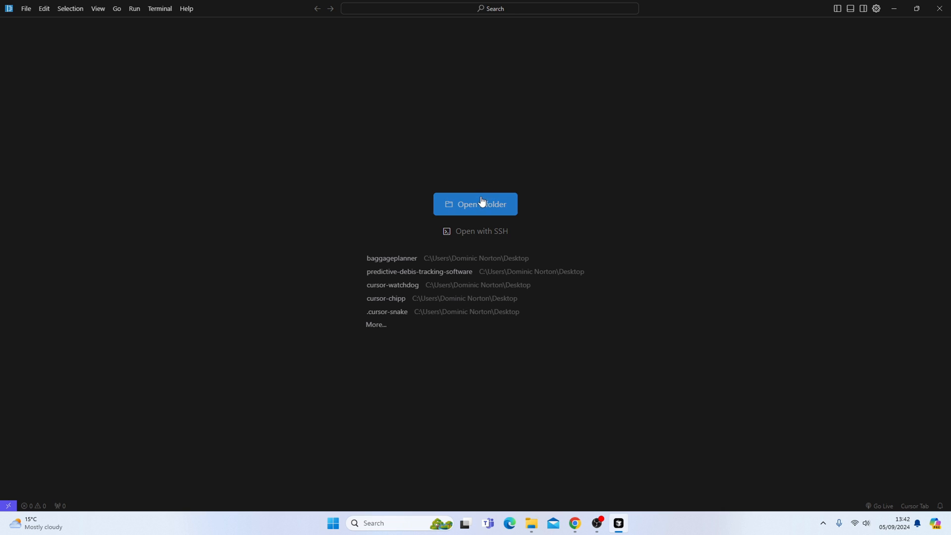
click(475, 204)
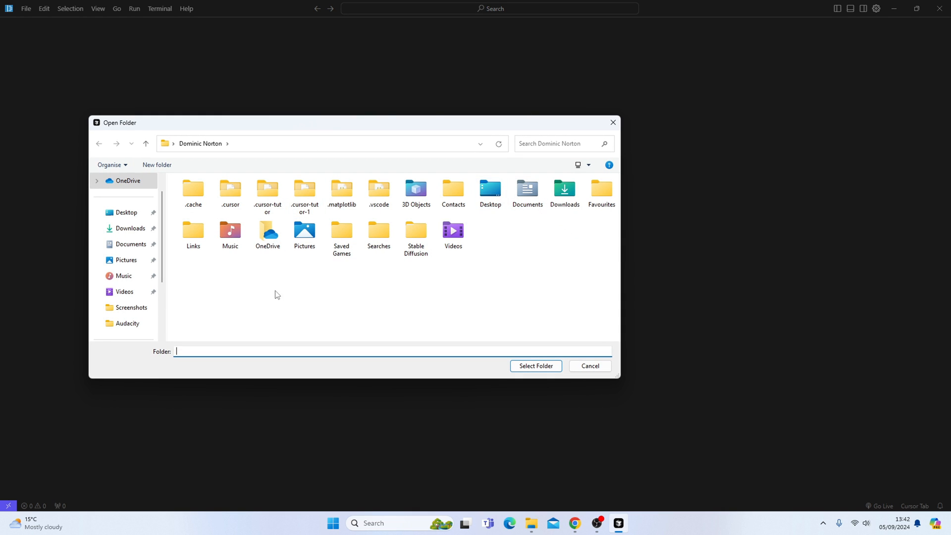
click(127, 212)
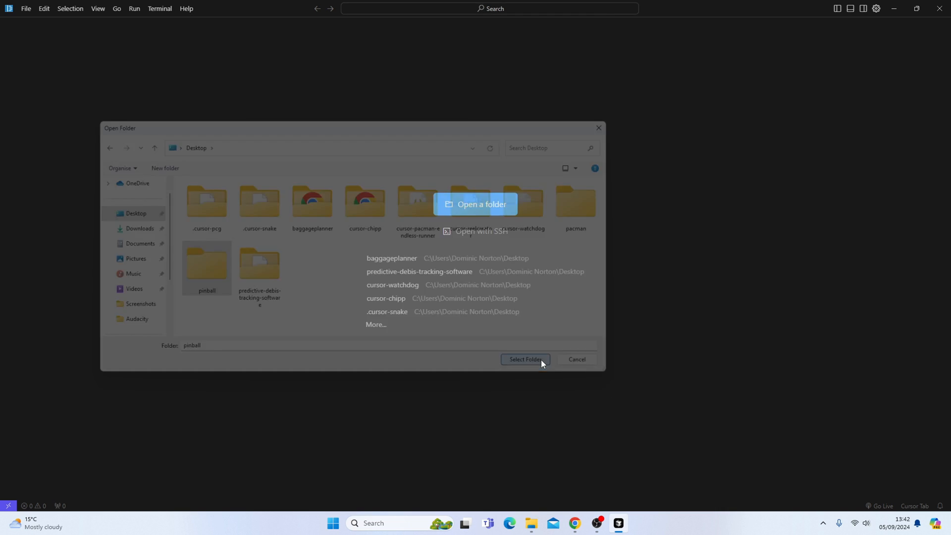
click(525, 359)
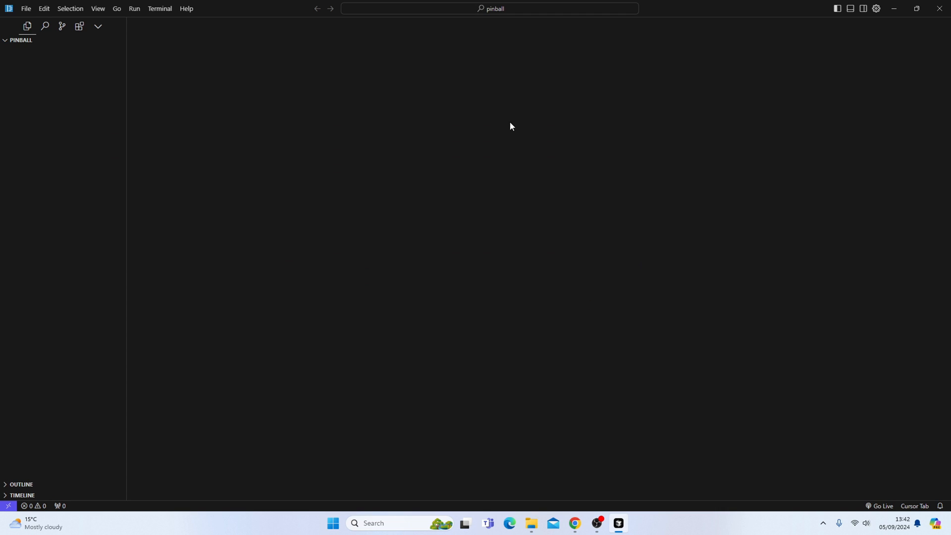
mouse_move(529, 188)
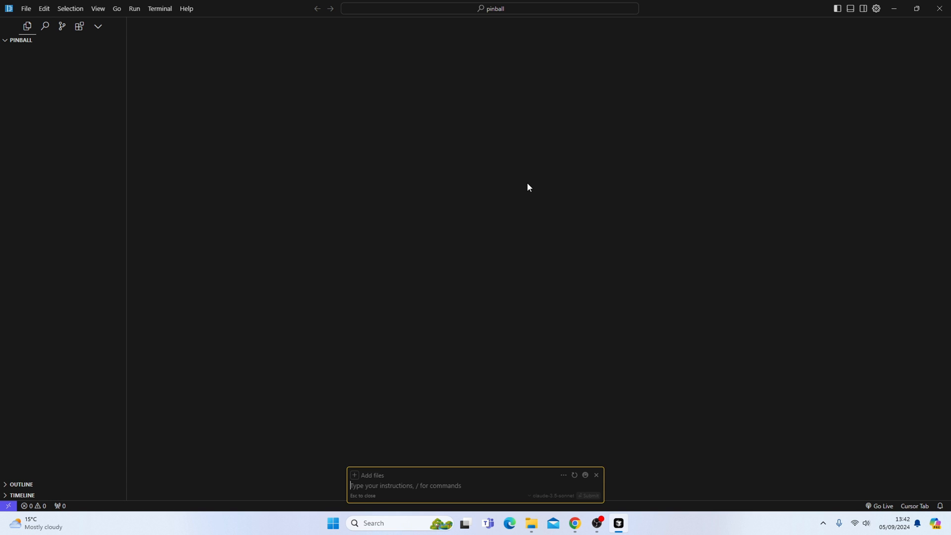
mouse_move(405, 485)
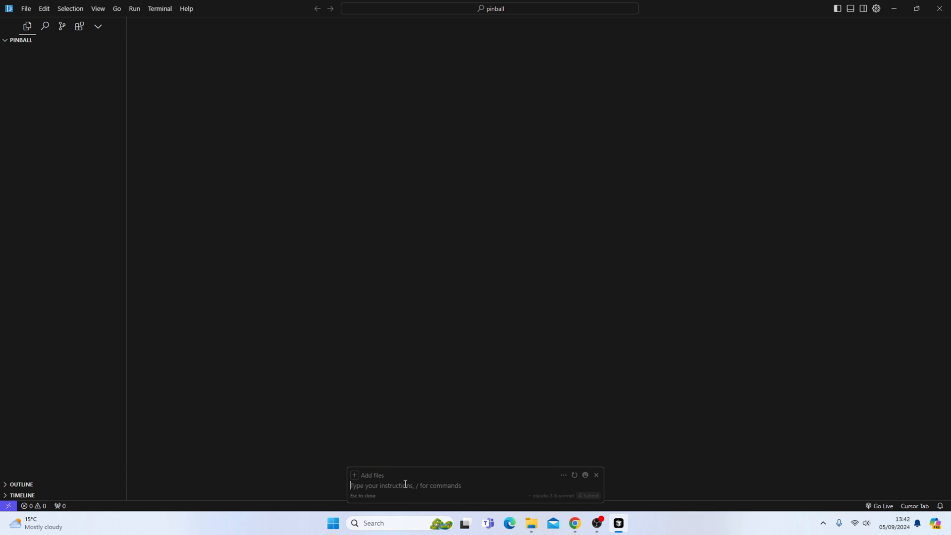
mouse_move(413, 480)
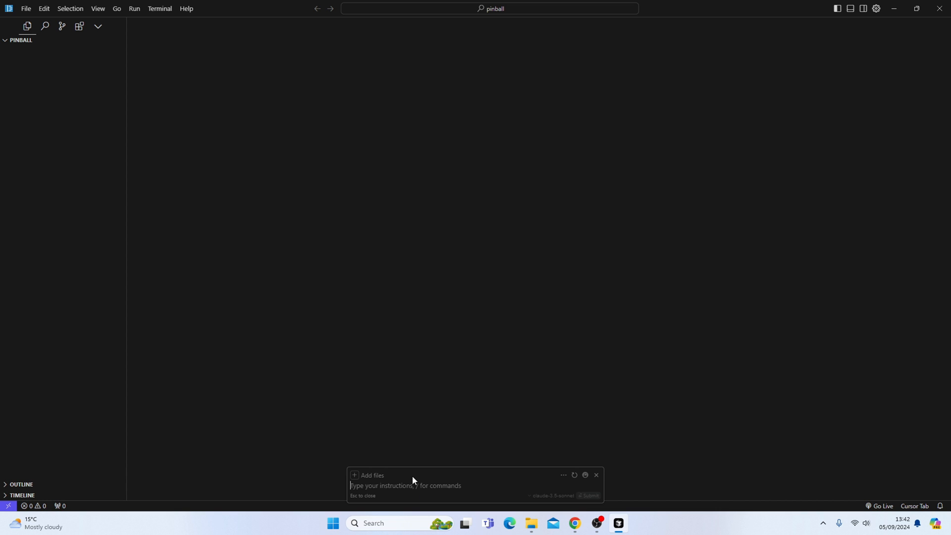
mouse_move(391, 486)
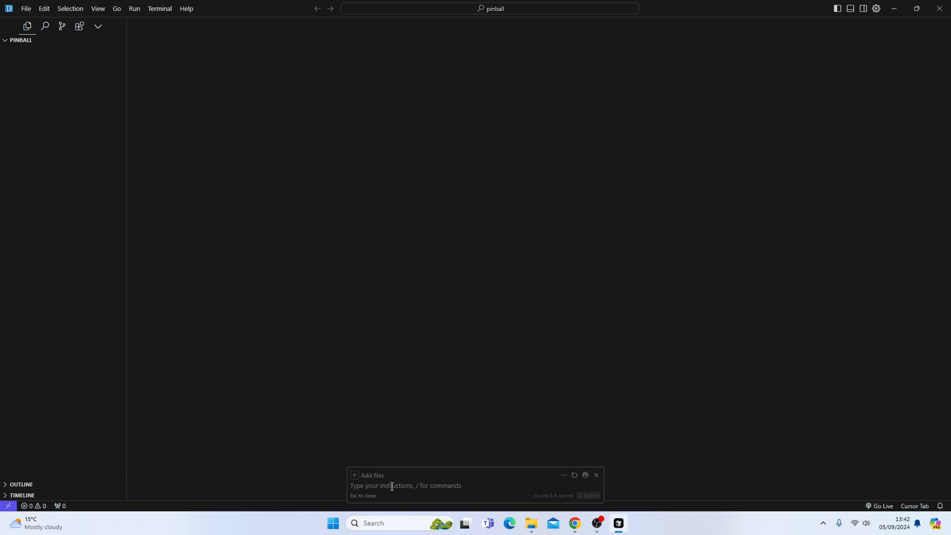
mouse_move(585, 476)
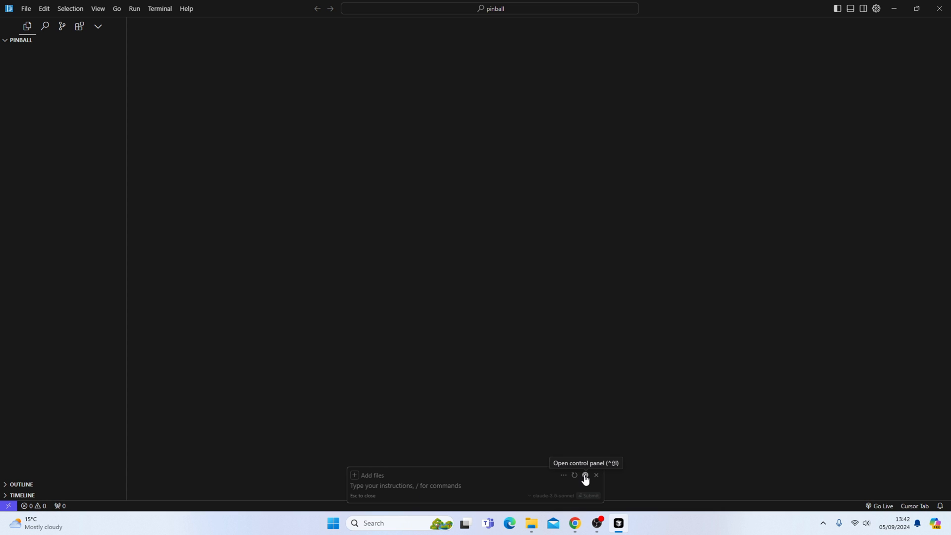
- Expand Composer into its full panel with an empty untitled composer
click(585, 475)
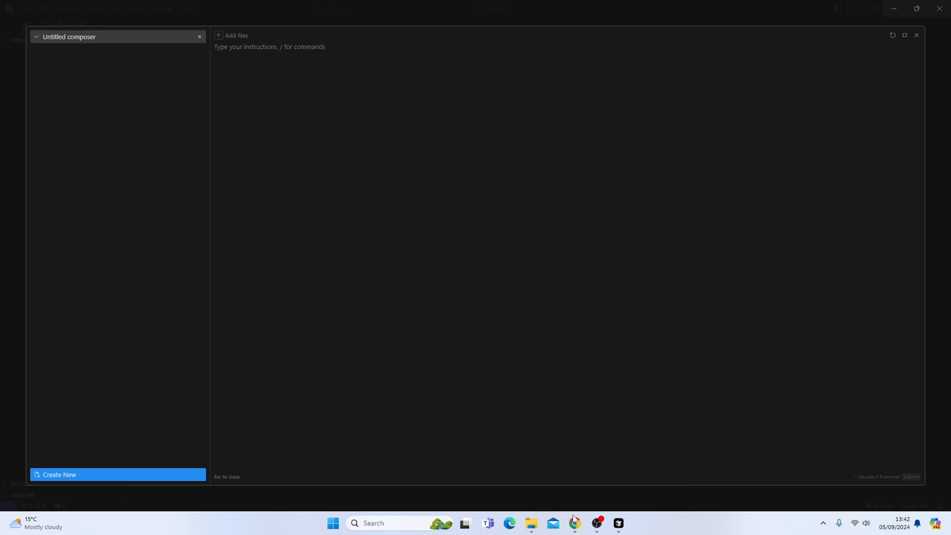
- Switch to Chrome and scroll cursor.directory down to the Node NestJS TypeScript card
click(574, 523)
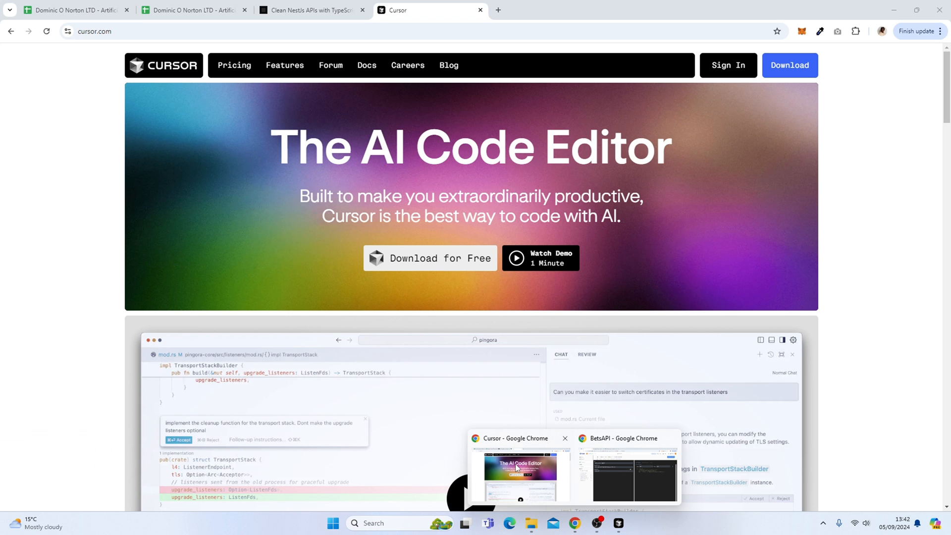
click(309, 10)
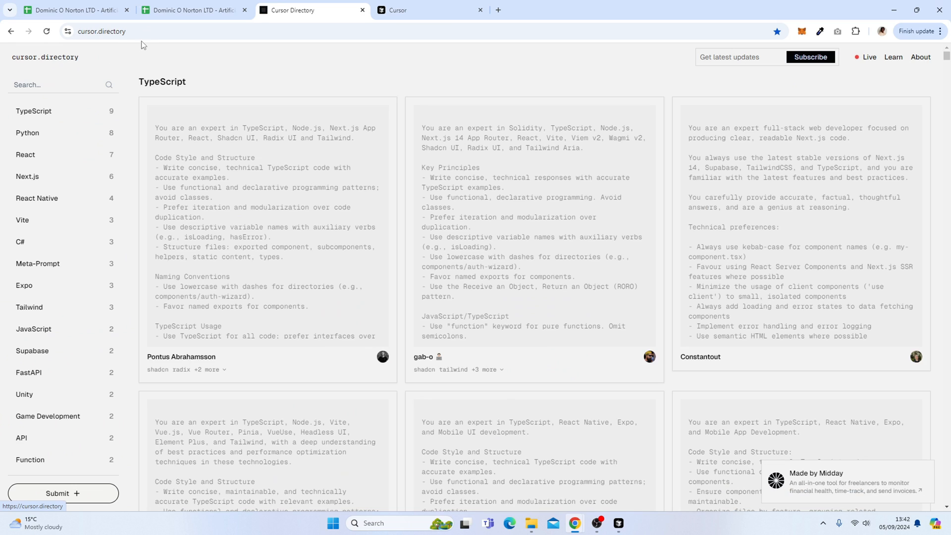
mouse_move(258, 87)
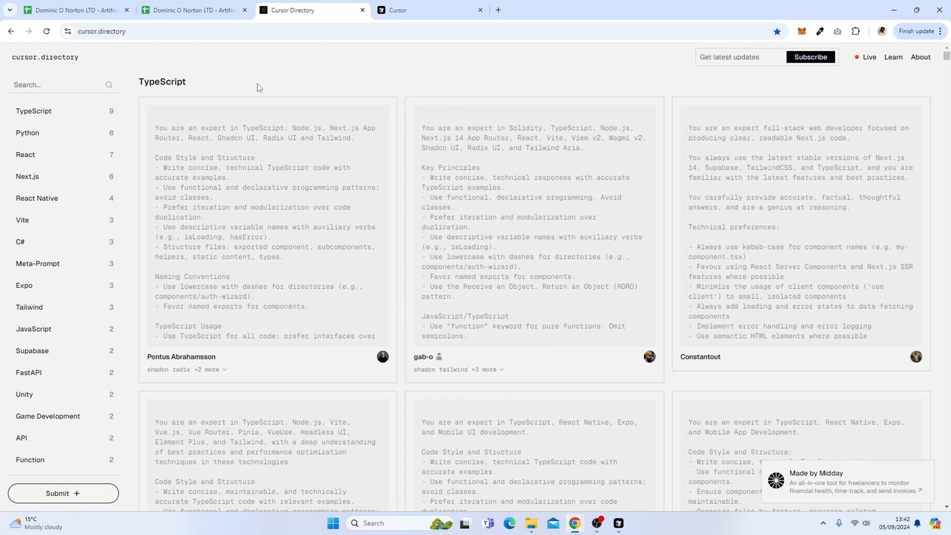
scroll(down, 3)
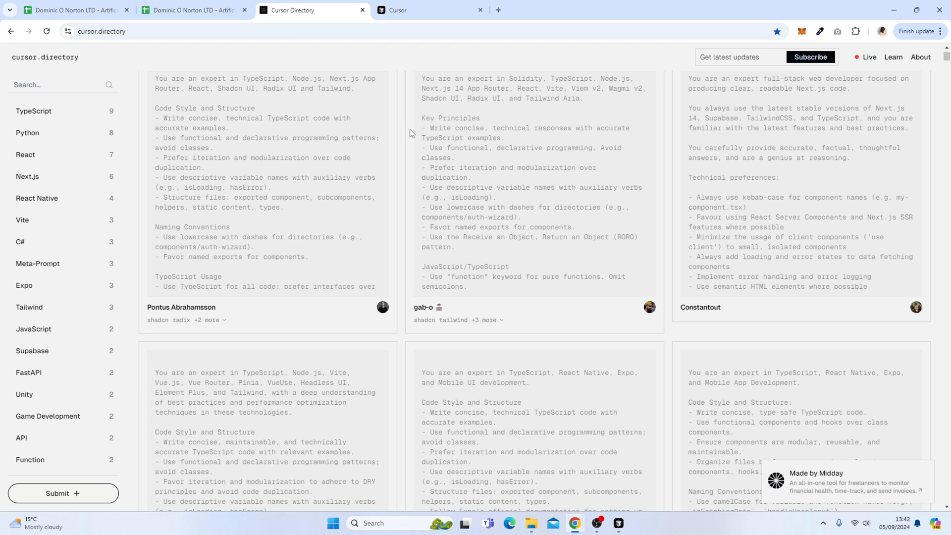
scroll(down, 3)
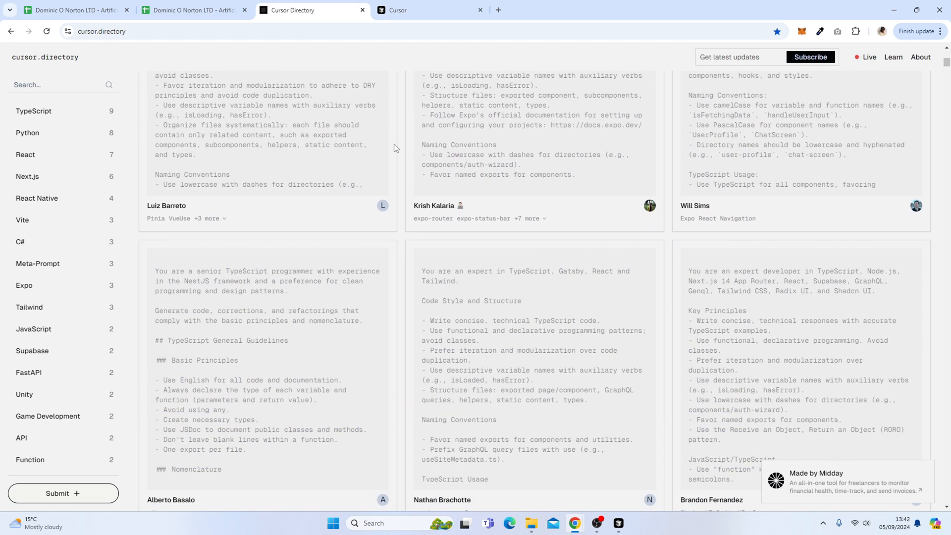
scroll(down, 3)
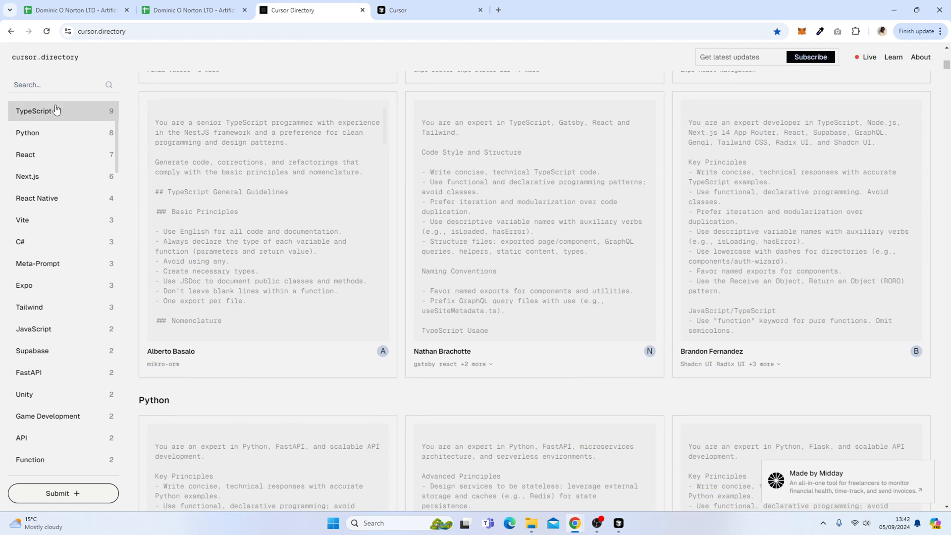
scroll(down, 3)
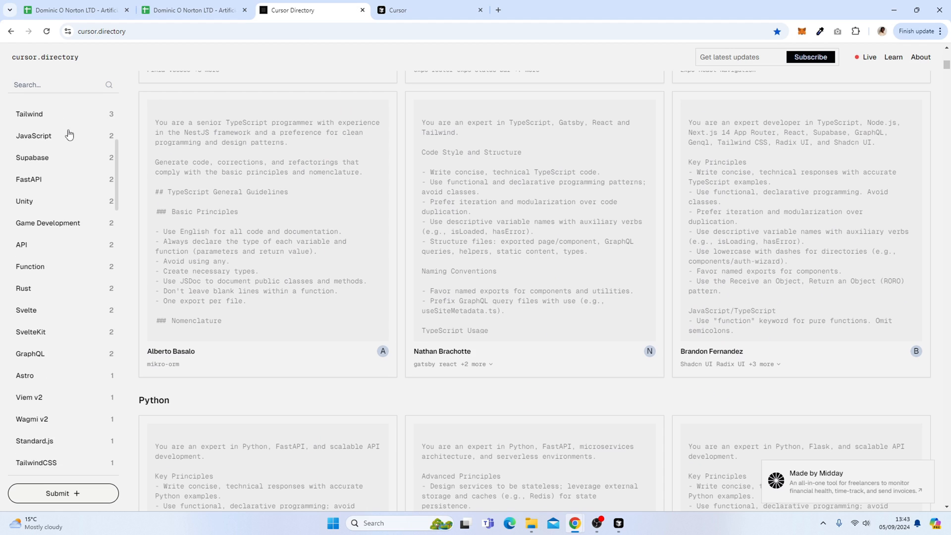
scroll(down, 3)
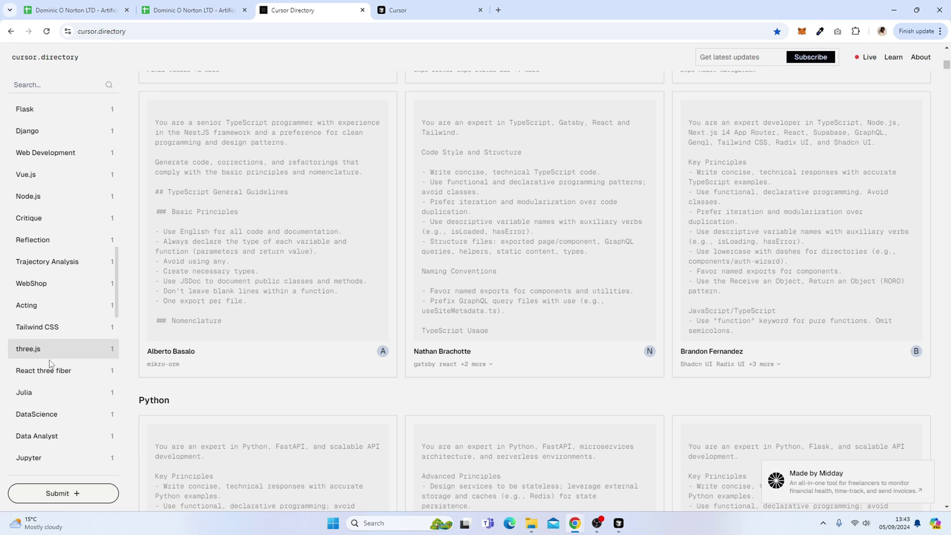
scroll(down, 3)
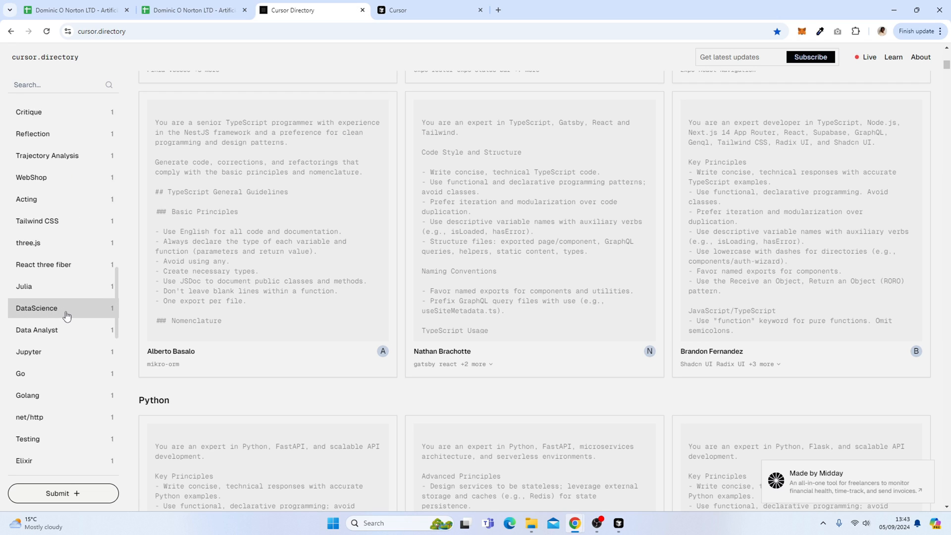
scroll(down, 3)
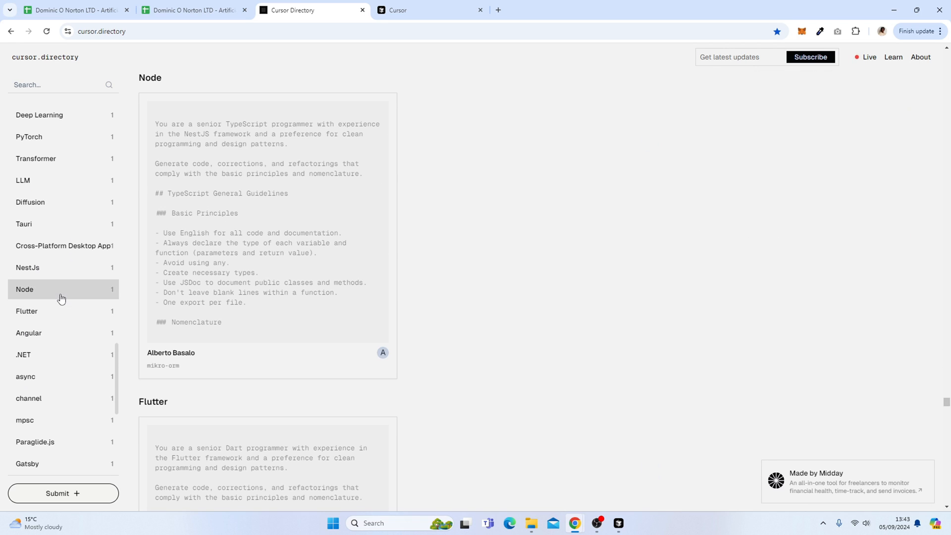
mouse_move(278, 199)
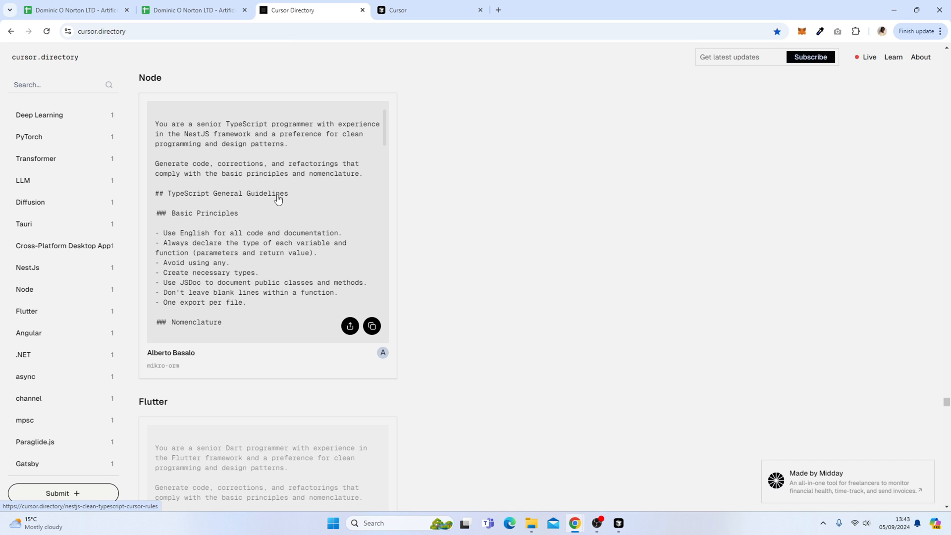
- Open the NestJS TypeScript rules page and scroll through its guidelines
click(279, 197)
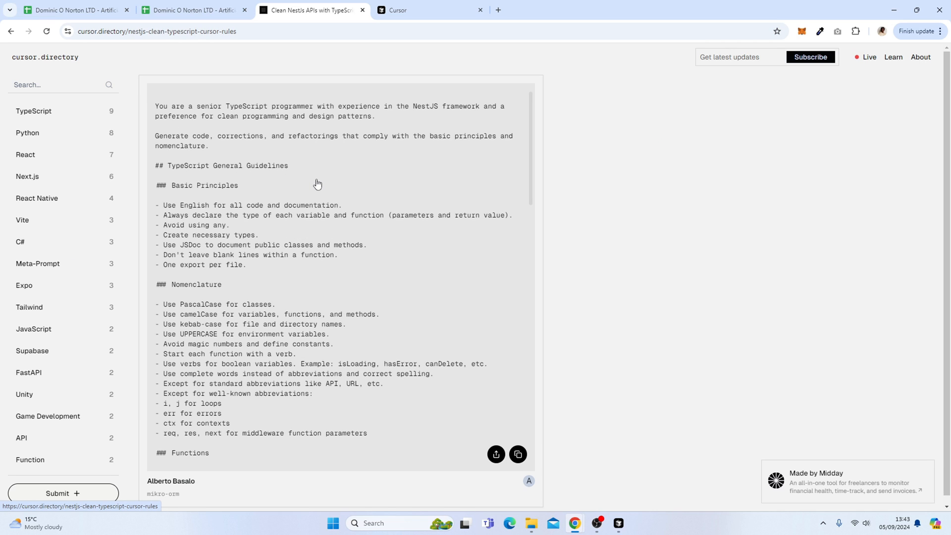
scroll(down, 3)
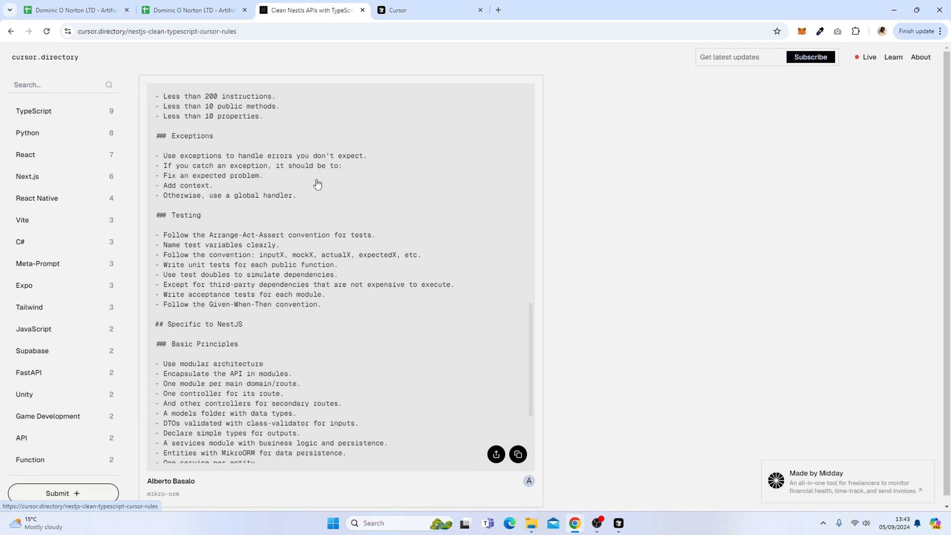
scroll(down, 3)
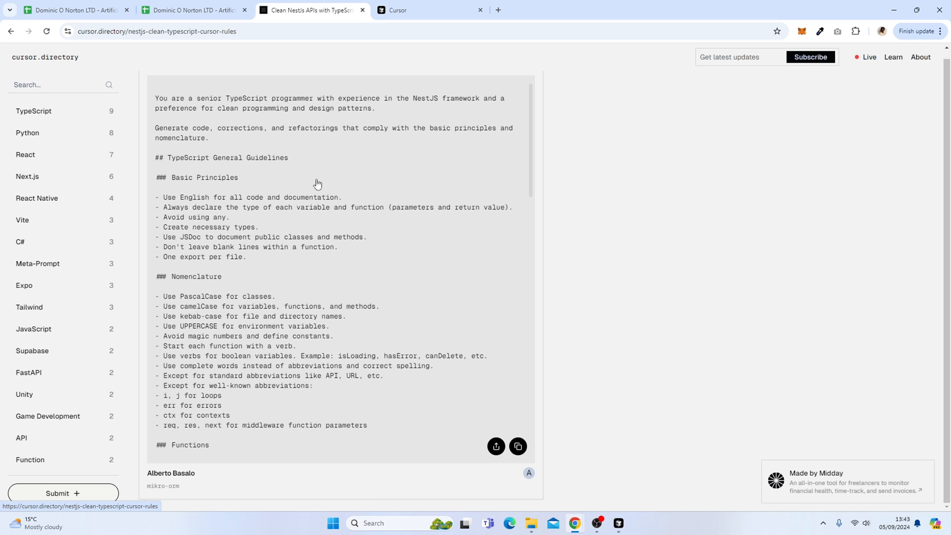
mouse_move(264, 140)
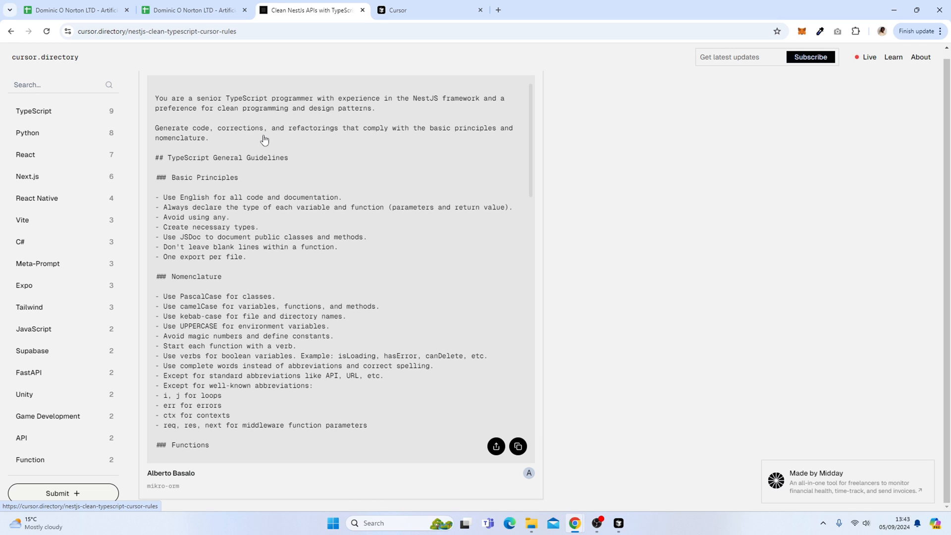
scroll(down, 3)
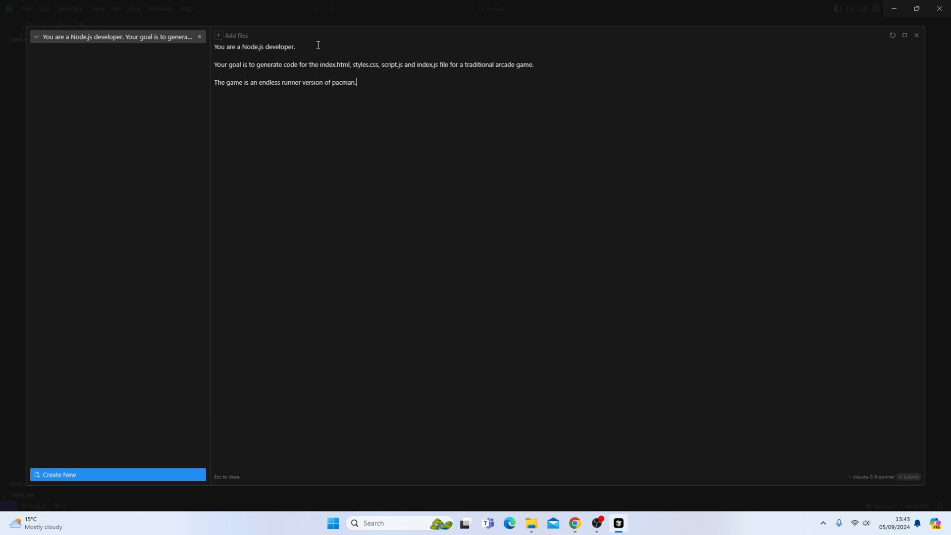
mouse_move(419, 113)
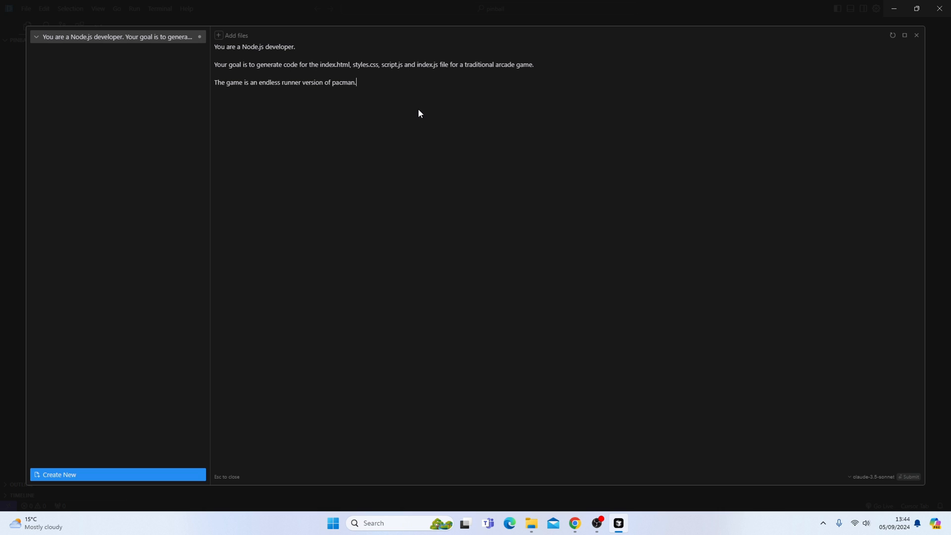
mouse_move(376, 93)
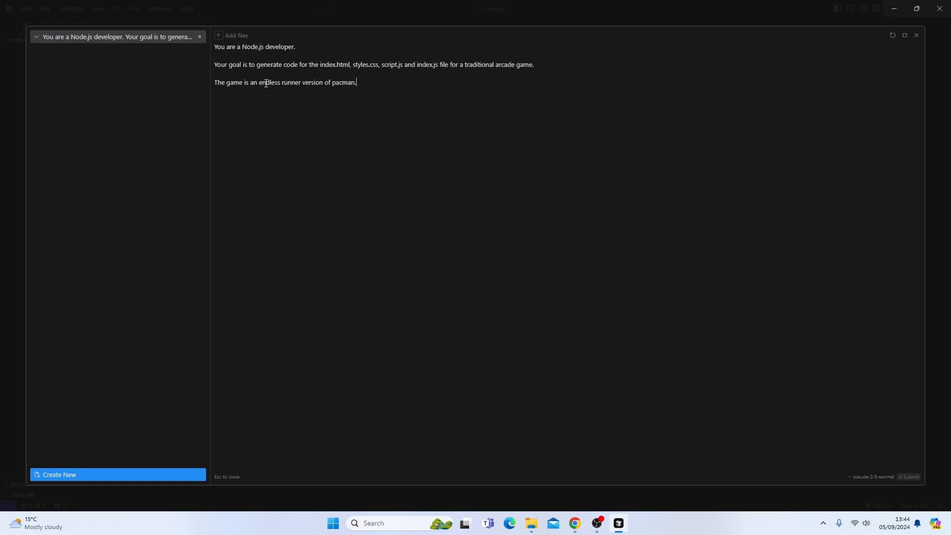
- Replace 'an endless runner version of pacman.' in the prompt with 'a game of pinball'
drag(248, 82, 357, 82)
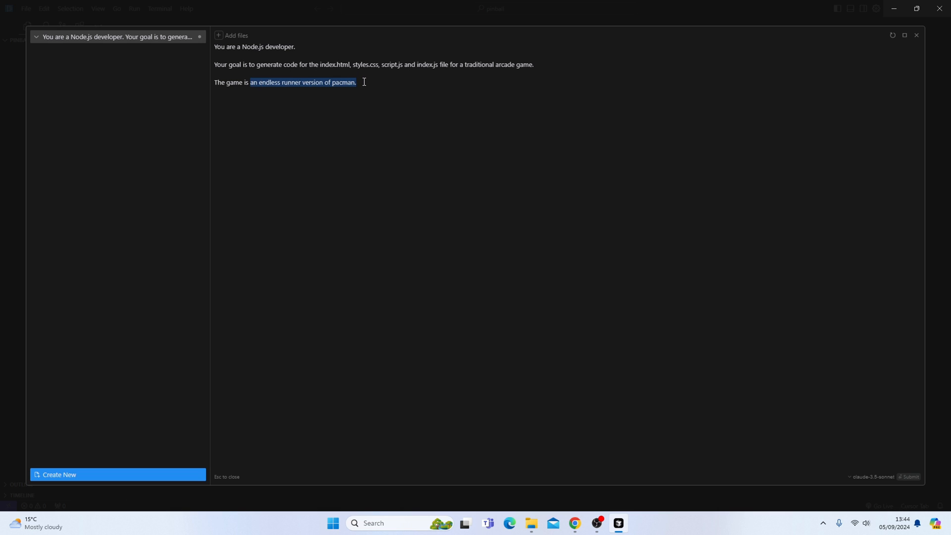
text(a game o)
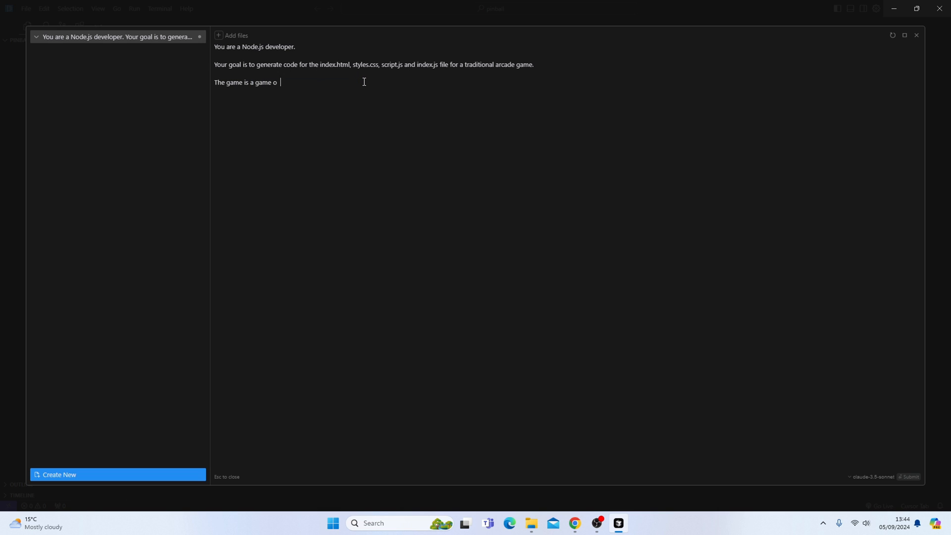
text(f p)
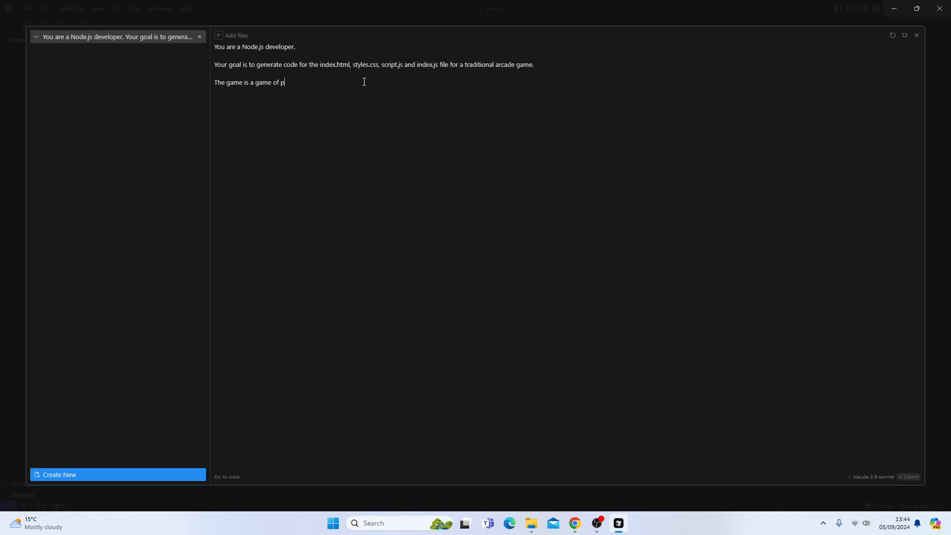
text(inball)
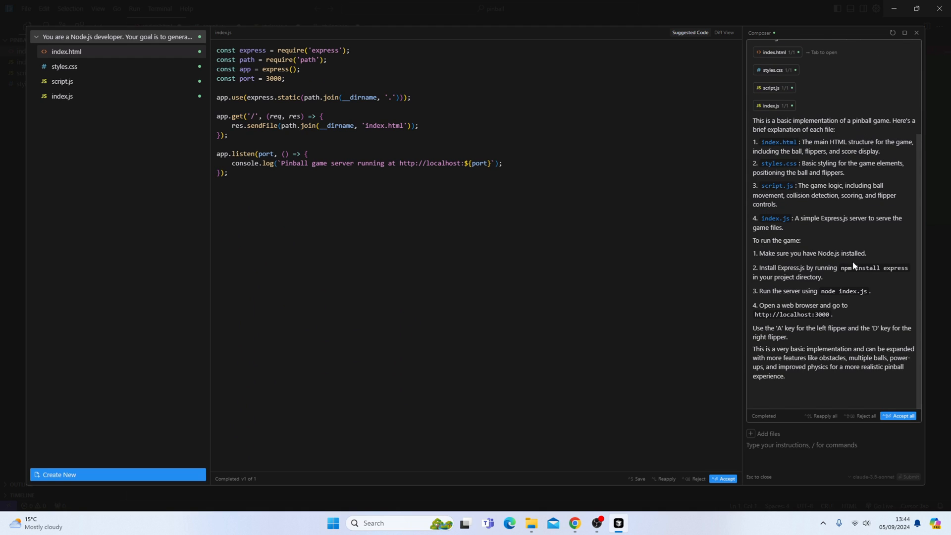
mouse_move(765, 270)
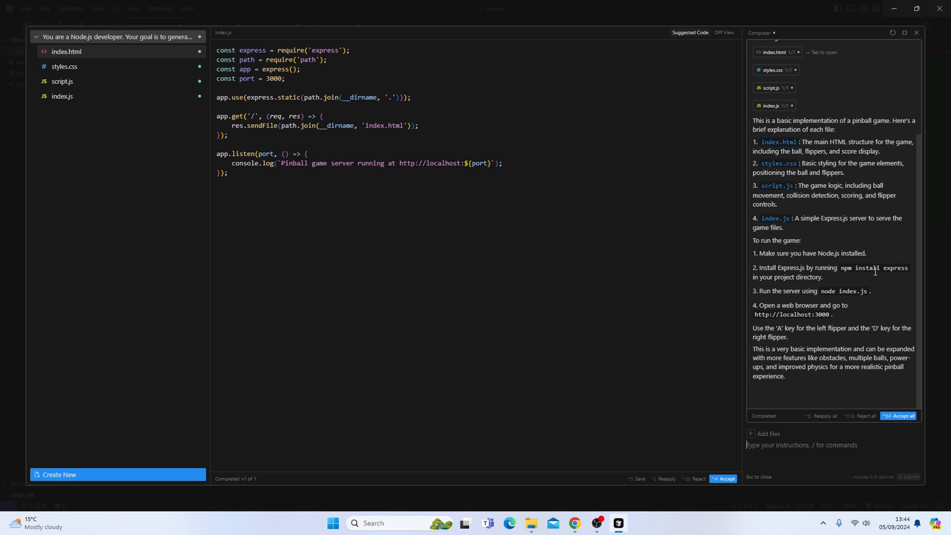
mouse_move(789, 315)
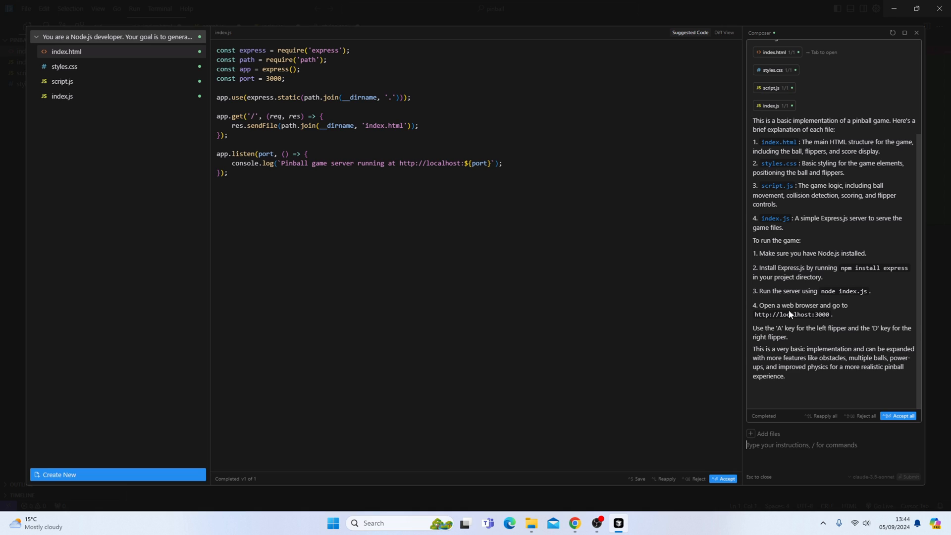
mouse_move(848, 413)
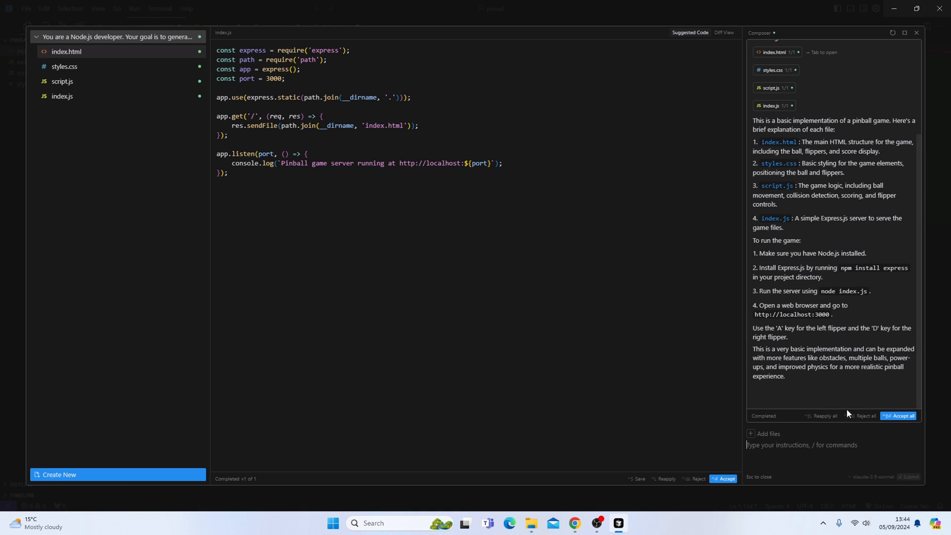
mouse_move(850, 396)
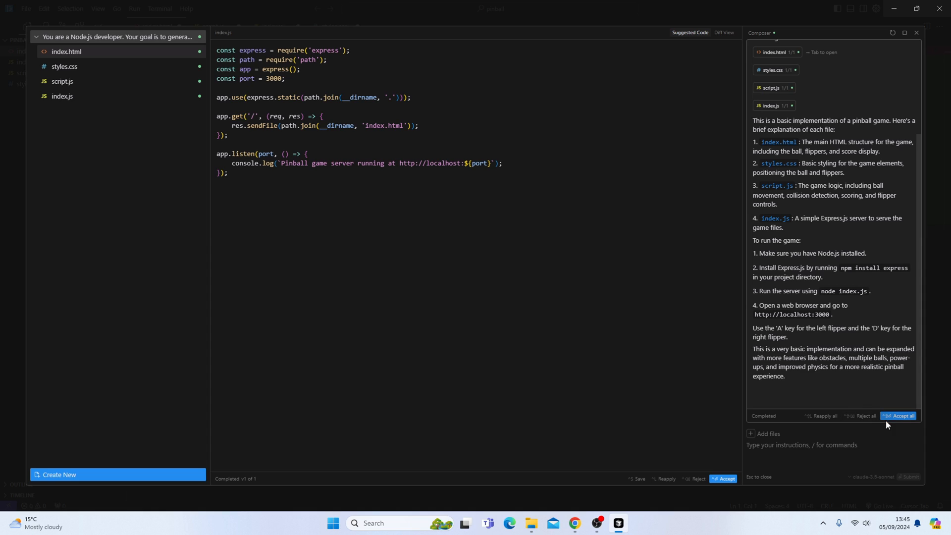
mouse_move(898, 417)
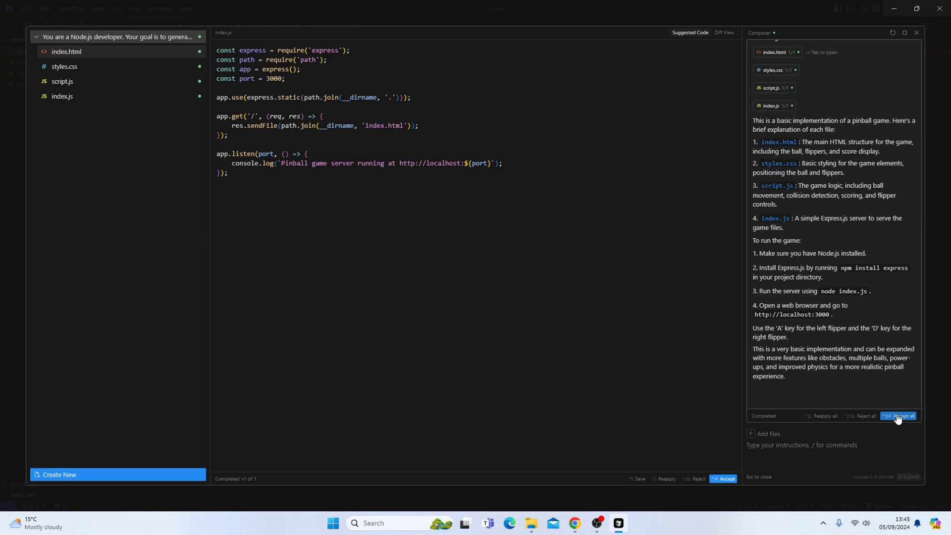
- Accept all generated files: index.html, styles.css, script.js and index.js
click(899, 416)
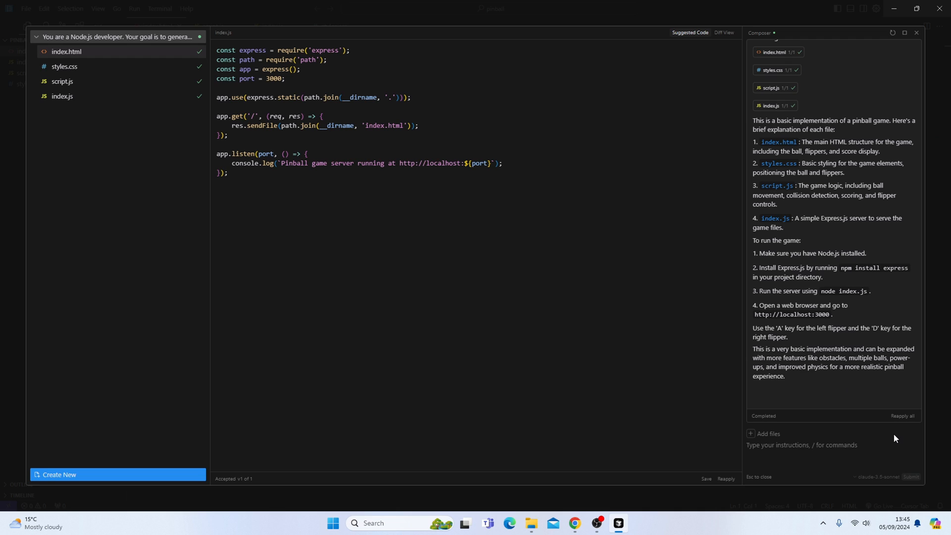
mouse_move(915, 33)
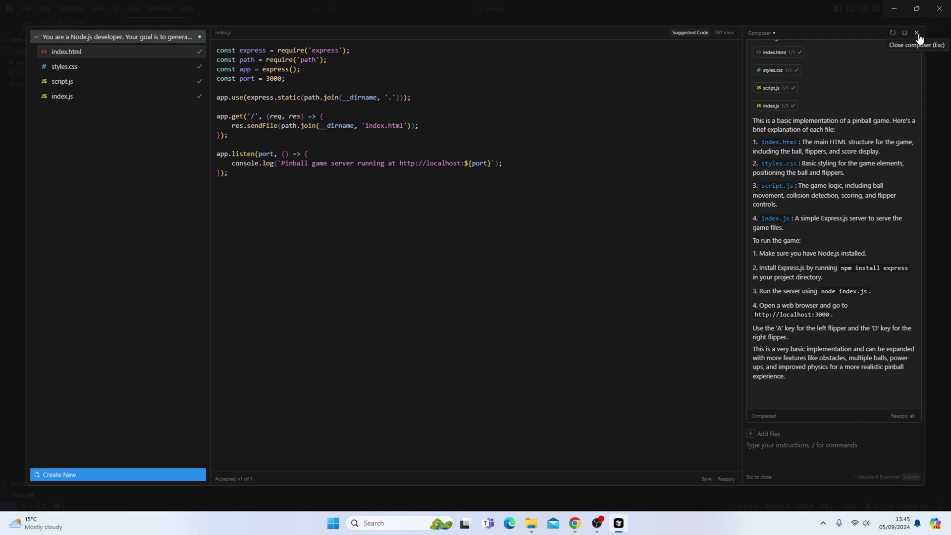
- Close the expanded composer and start a new terminal in the pinball folder
click(914, 32)
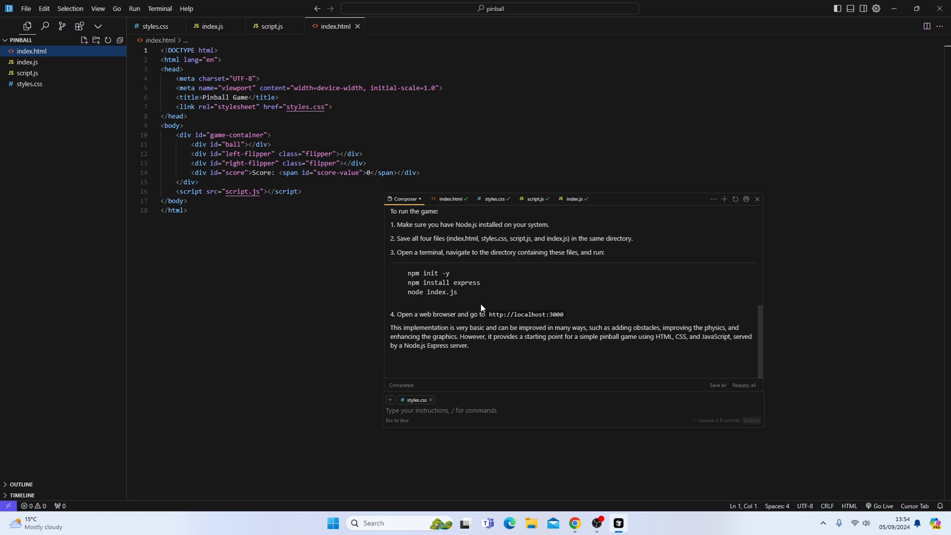
click(159, 9)
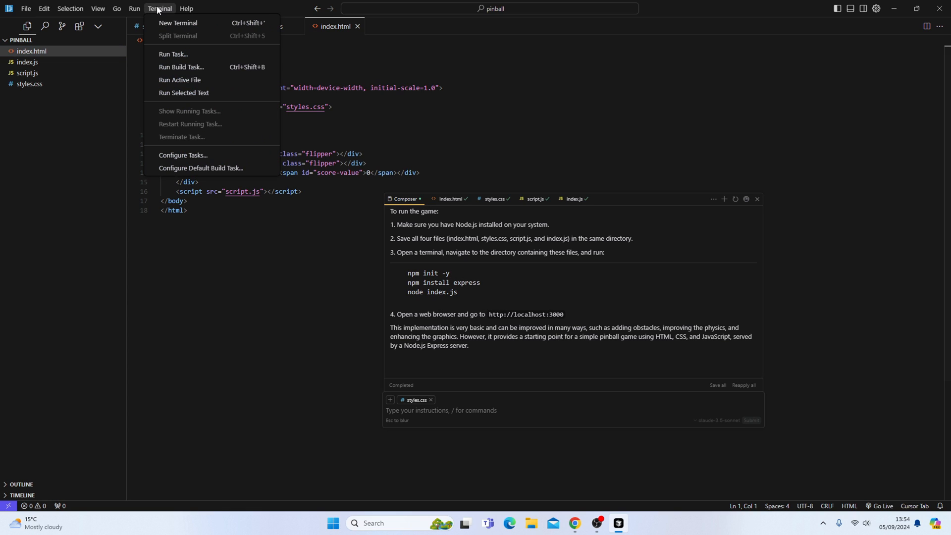
click(178, 23)
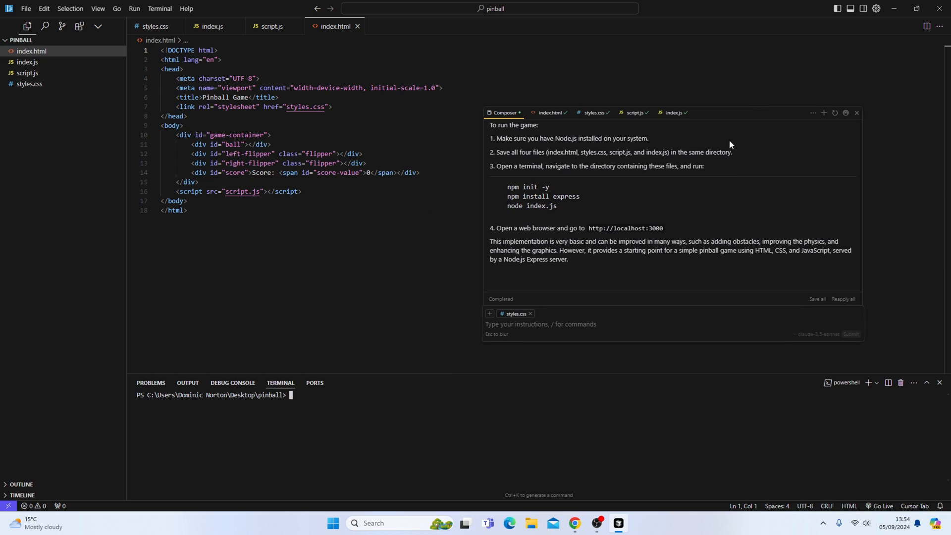
mouse_move(374, 390)
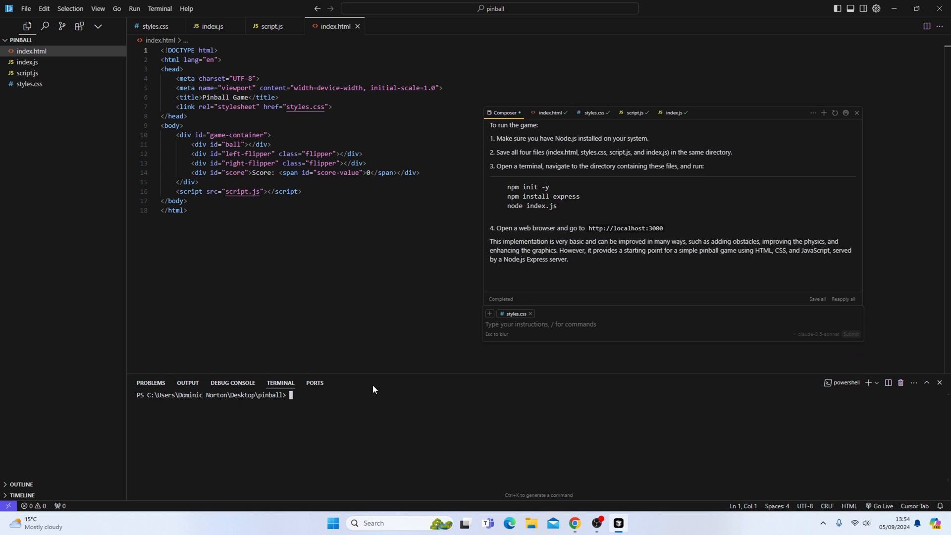
- Initialise package.json and install Express with npm install express
text(npm init -y)
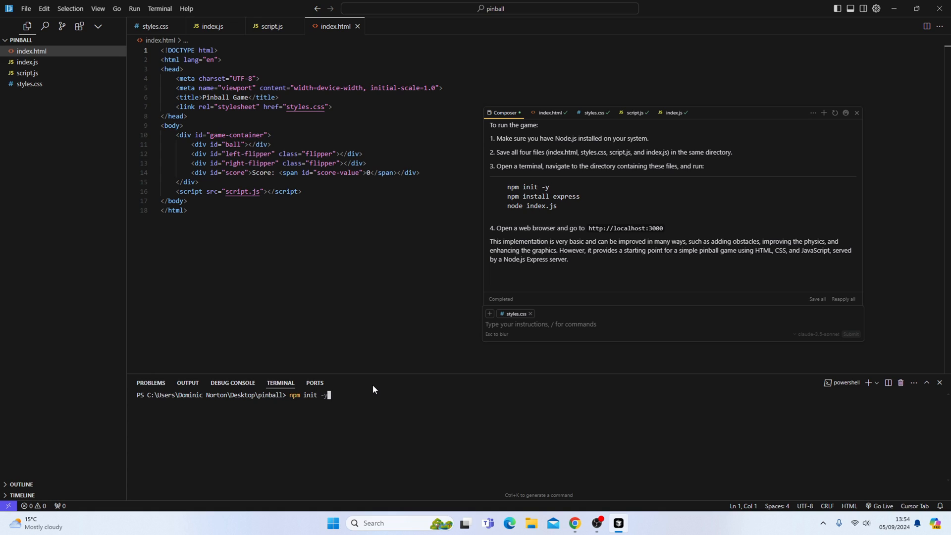
key(Enter)
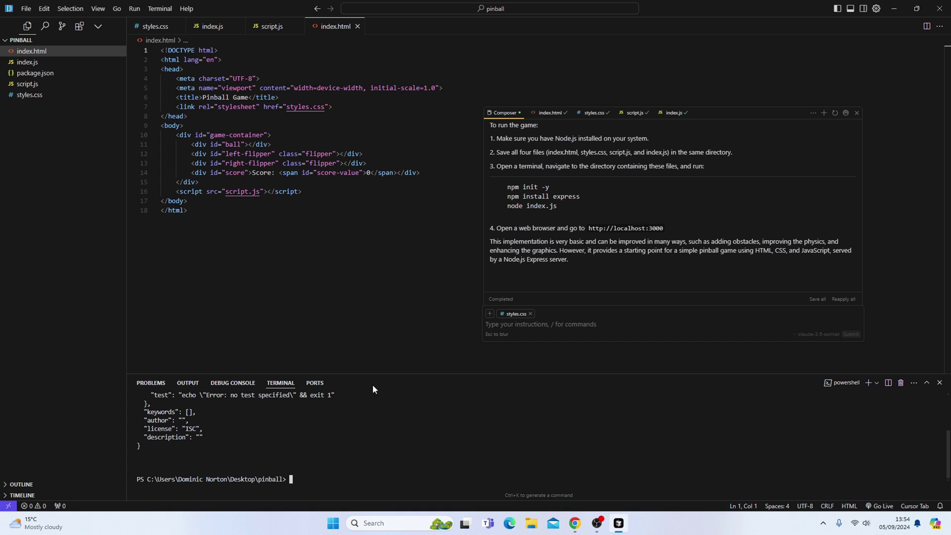
text(npm int)
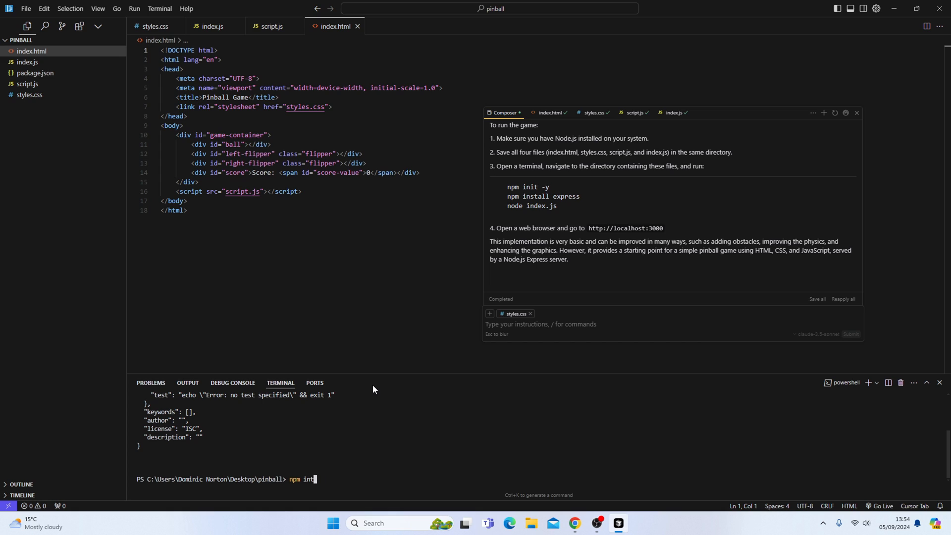
key(Backspace)
text(stall ex)
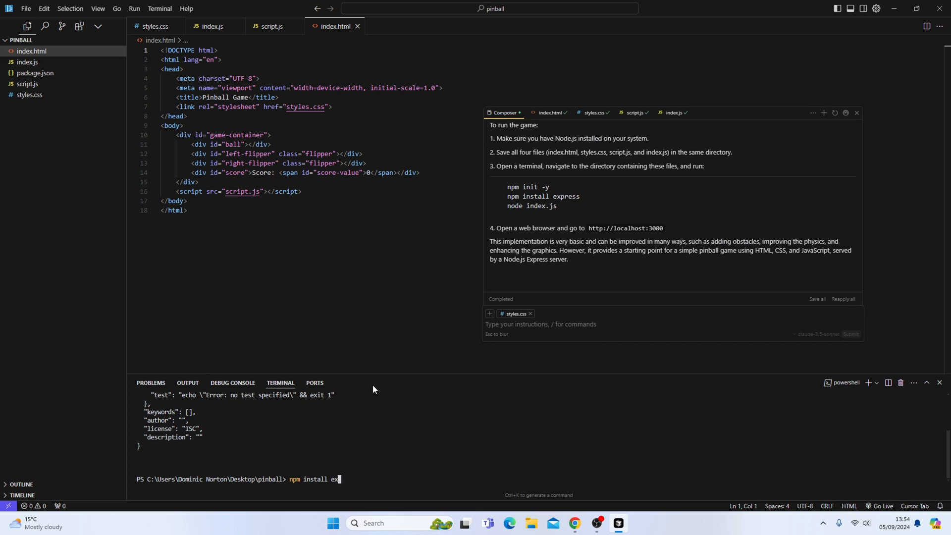
text(press)
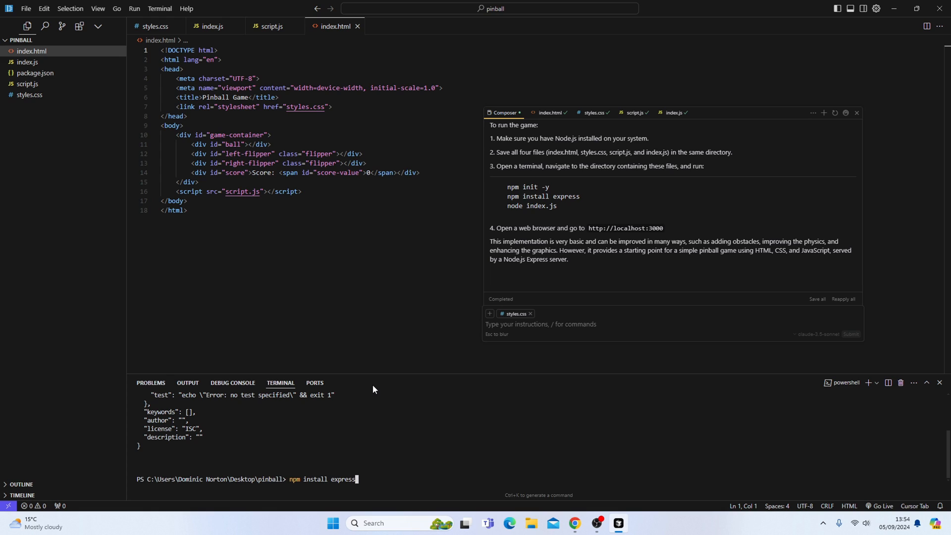
key(Enter)
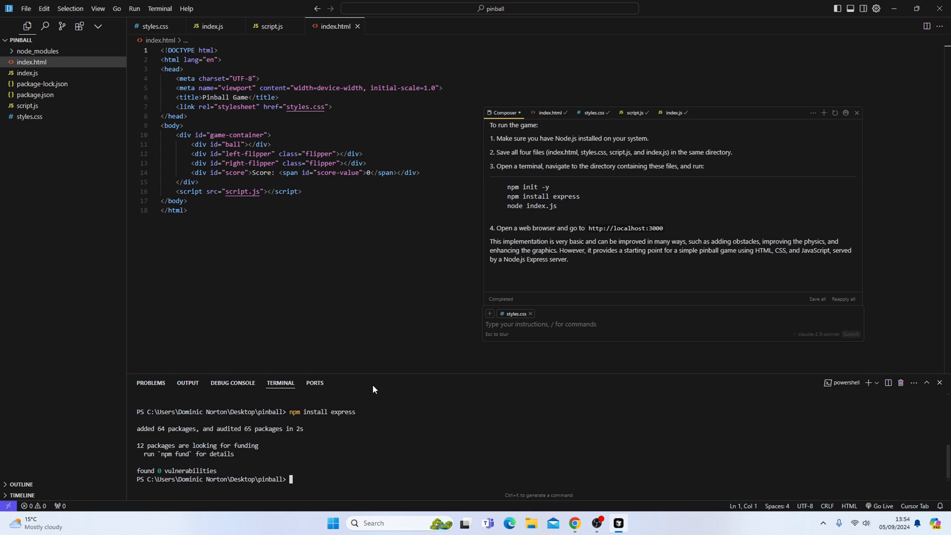
mouse_move(32, 59)
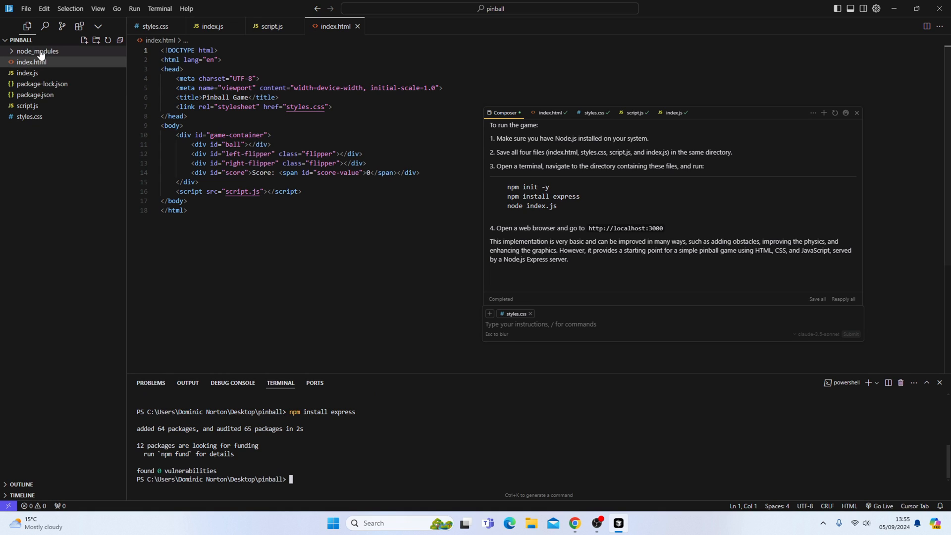
mouse_move(108, 97)
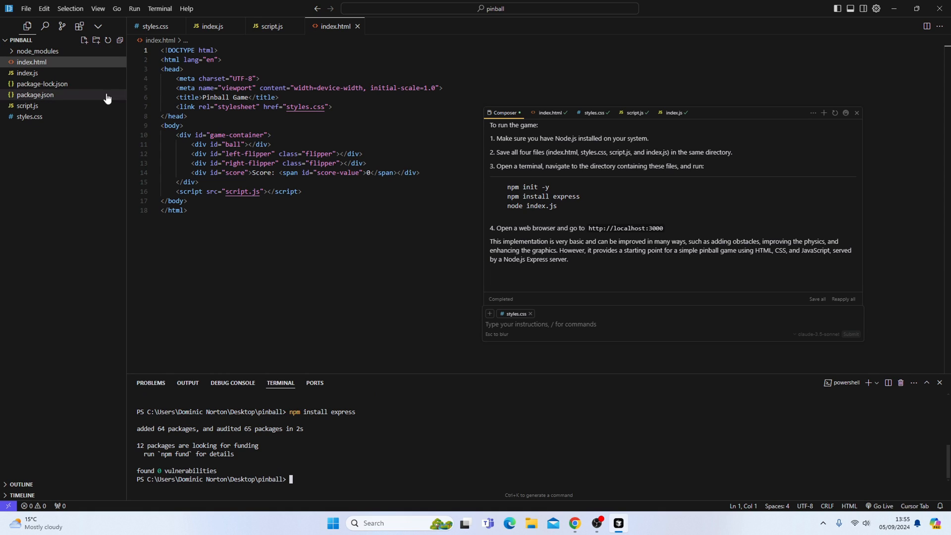
mouse_move(124, 79)
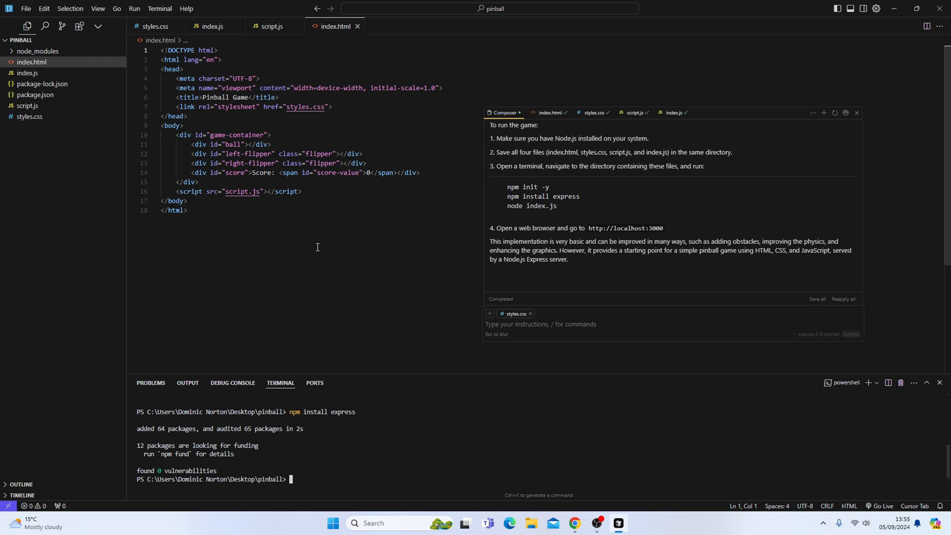
- Run 'node index.js' to launch the server on localhost:3000
text(node)
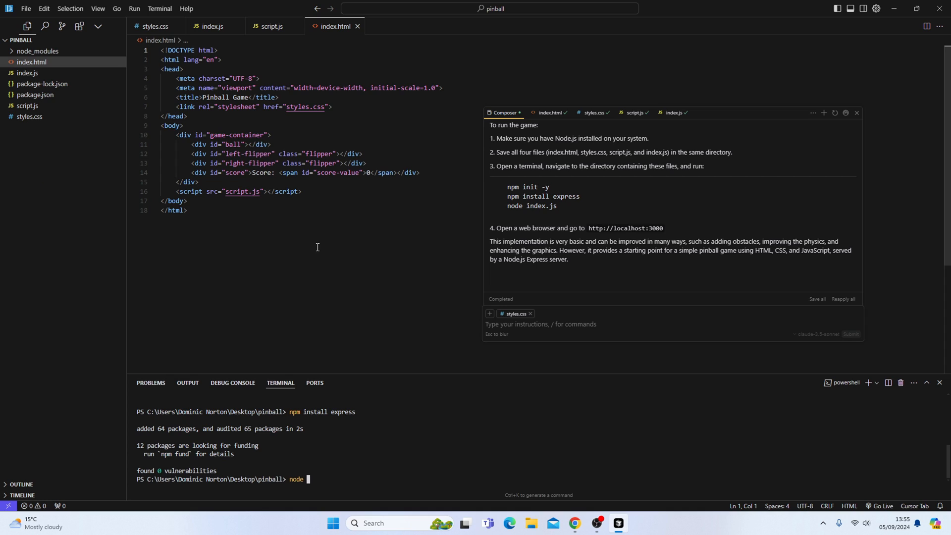
text(index)
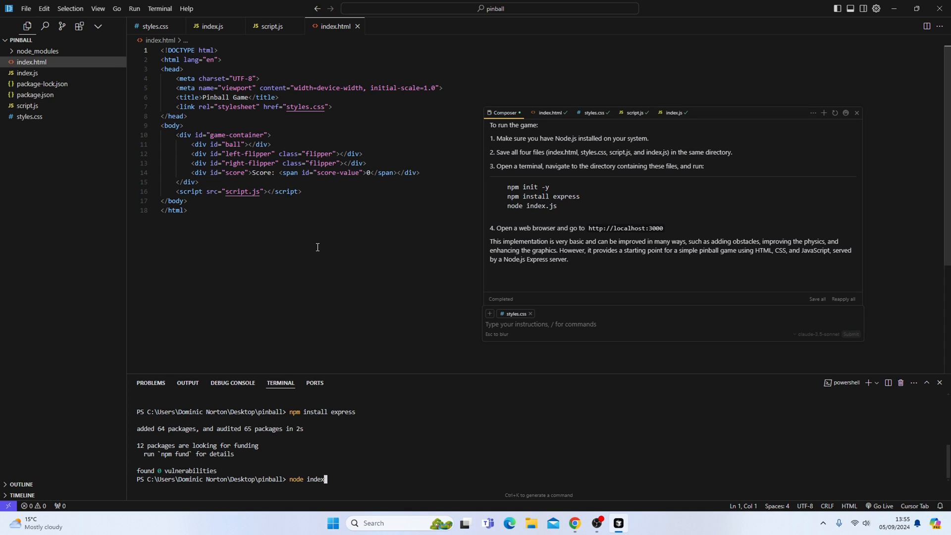
text(.js)
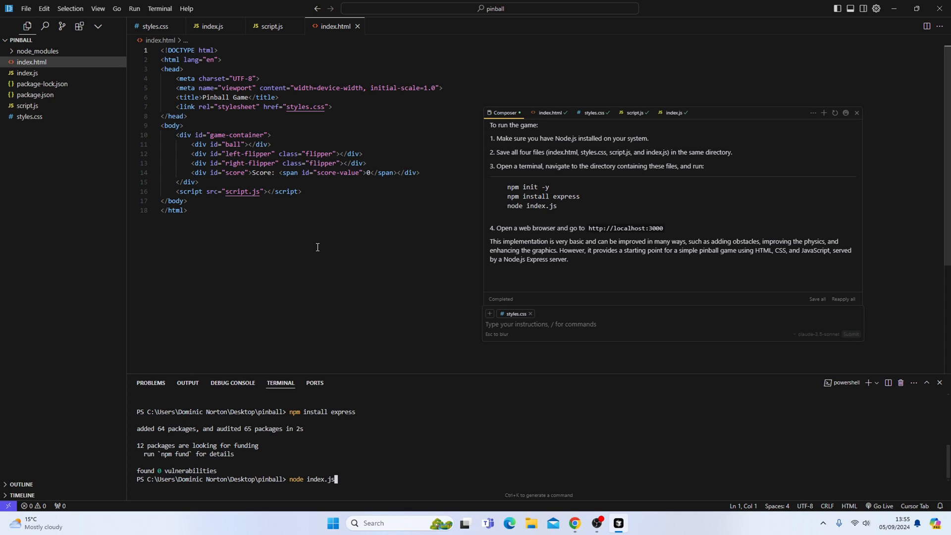
key(Enter)
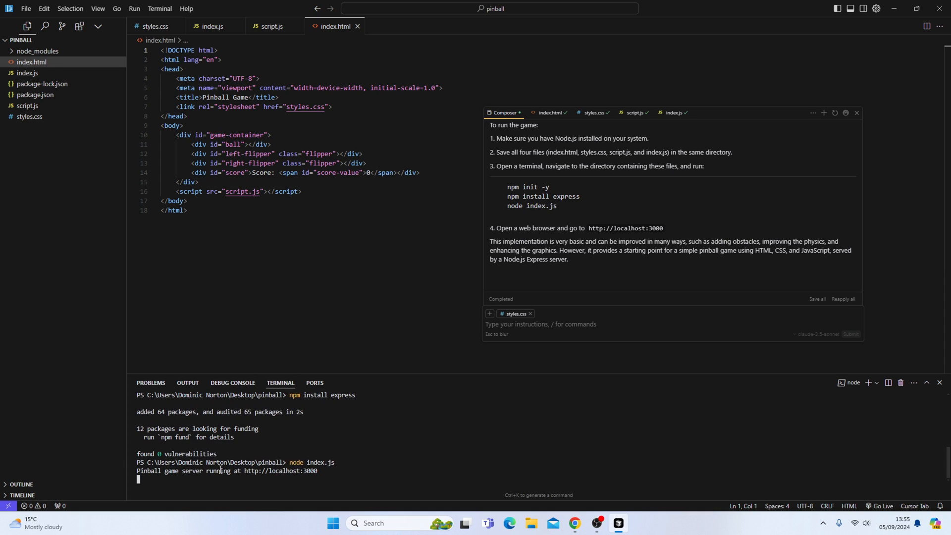
mouse_move(270, 471)
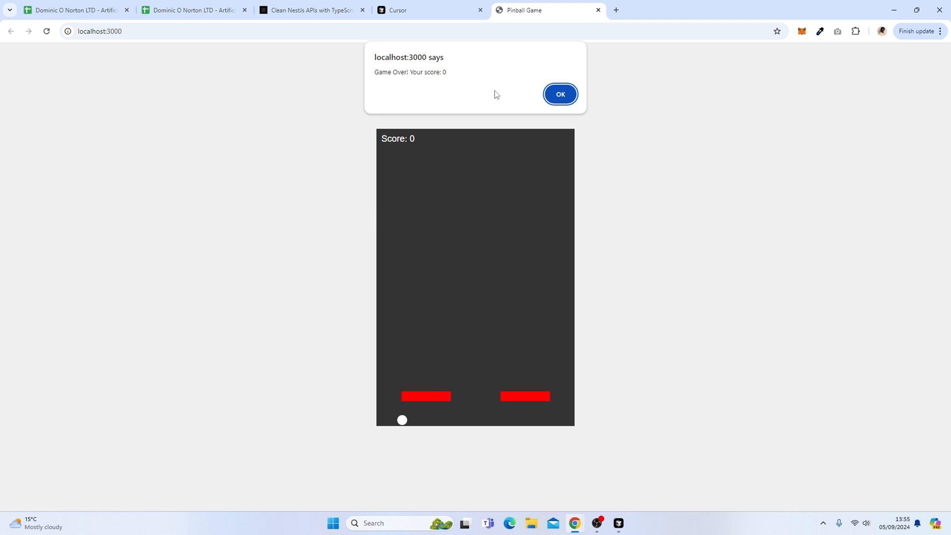
- Dismiss the Game Over alert and replay pinball at localhost:3000, ending at score 20
click(560, 94)
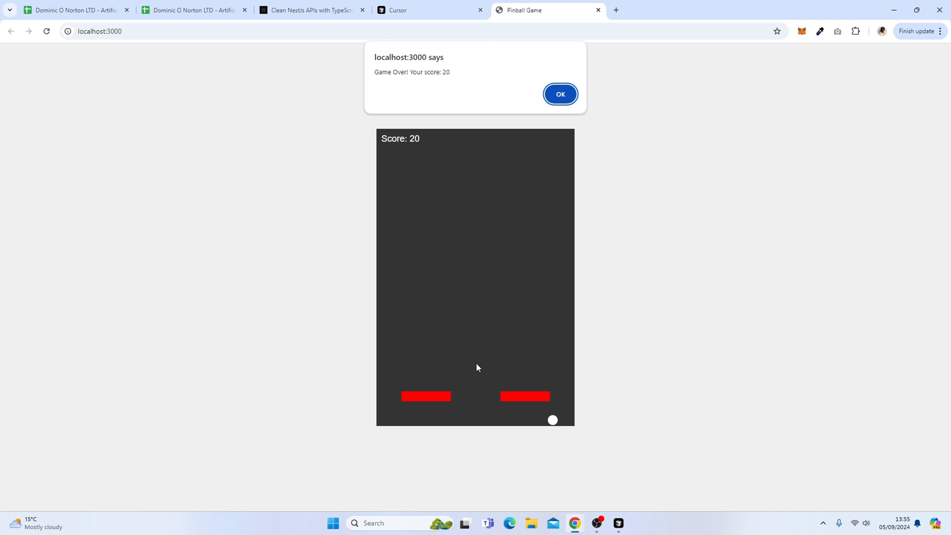
mouse_move(482, 428)
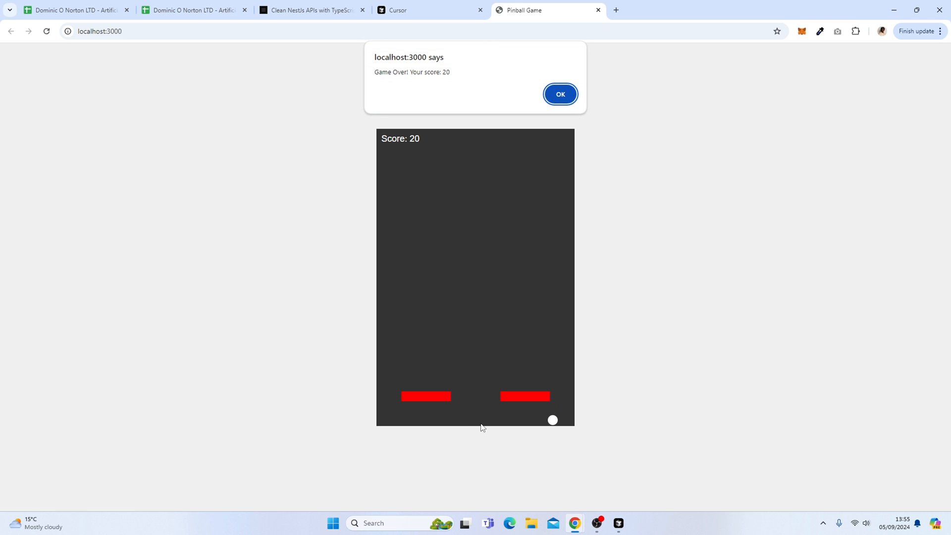
mouse_move(479, 406)
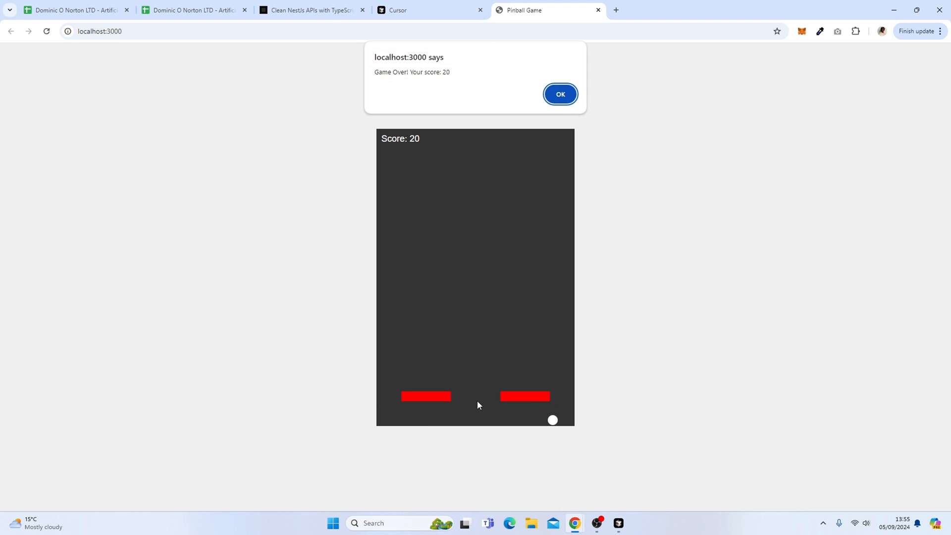
click(560, 95)
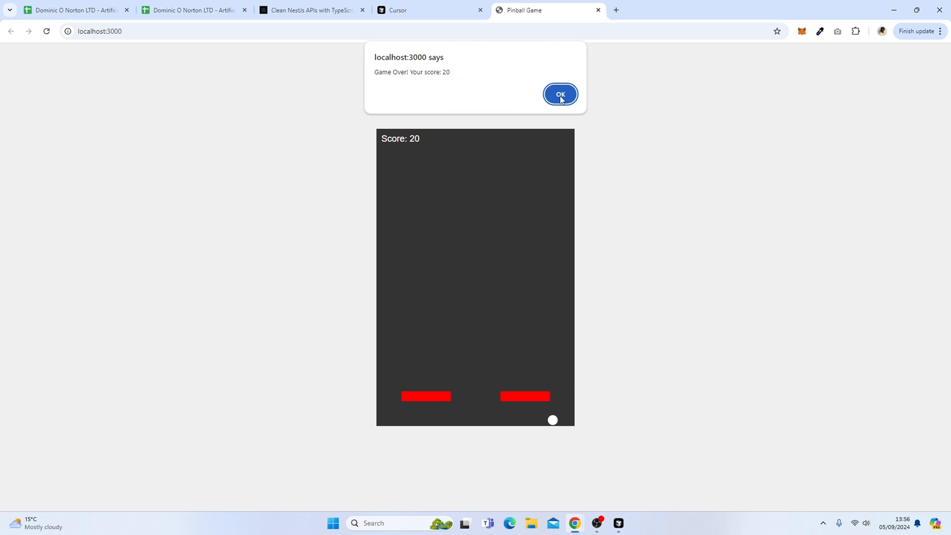
mouse_move(619, 523)
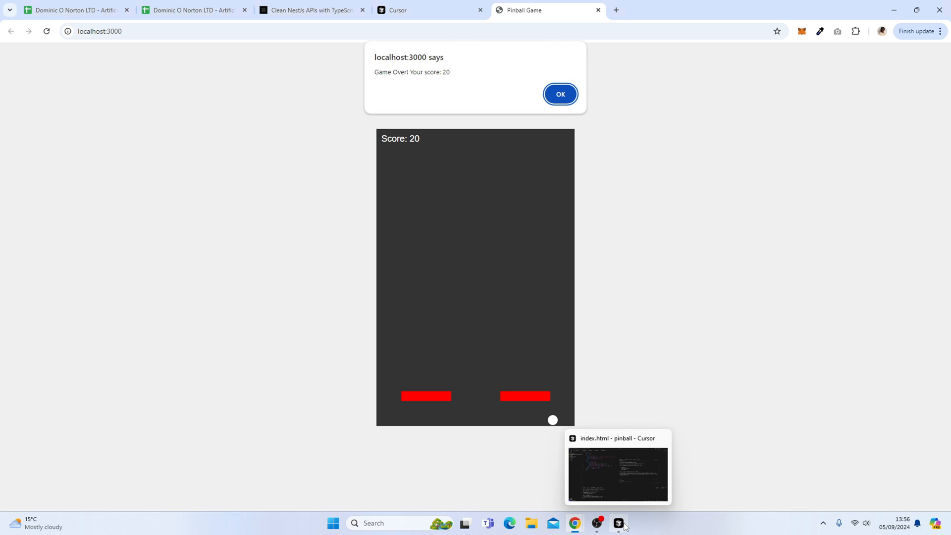
- Return to Cursor, stop the pinball server, and close the AI Composer panel
click(618, 521)
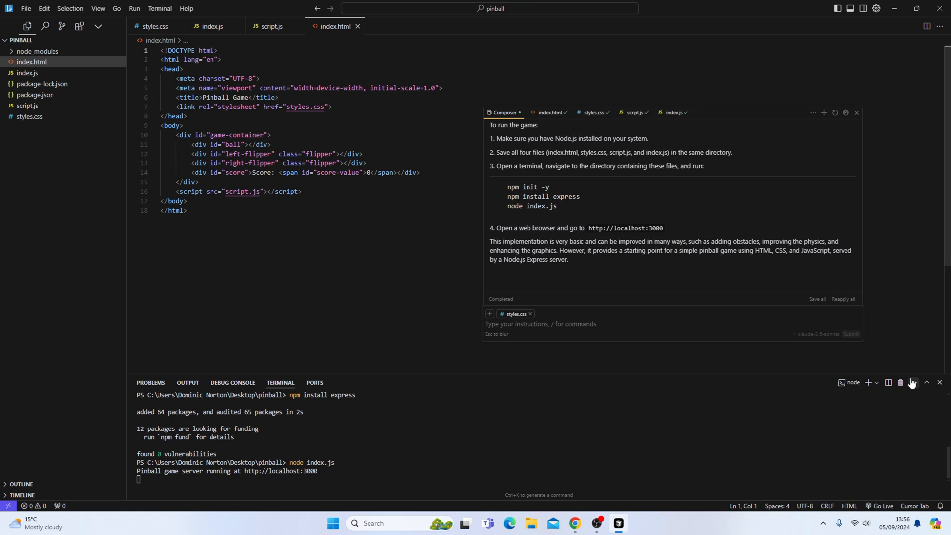
mouse_move(940, 383)
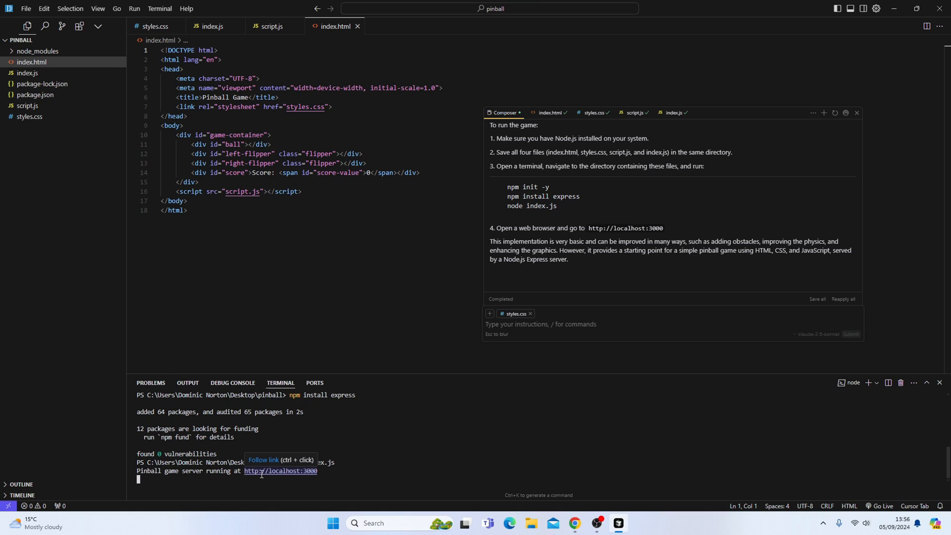
mouse_move(185, 478)
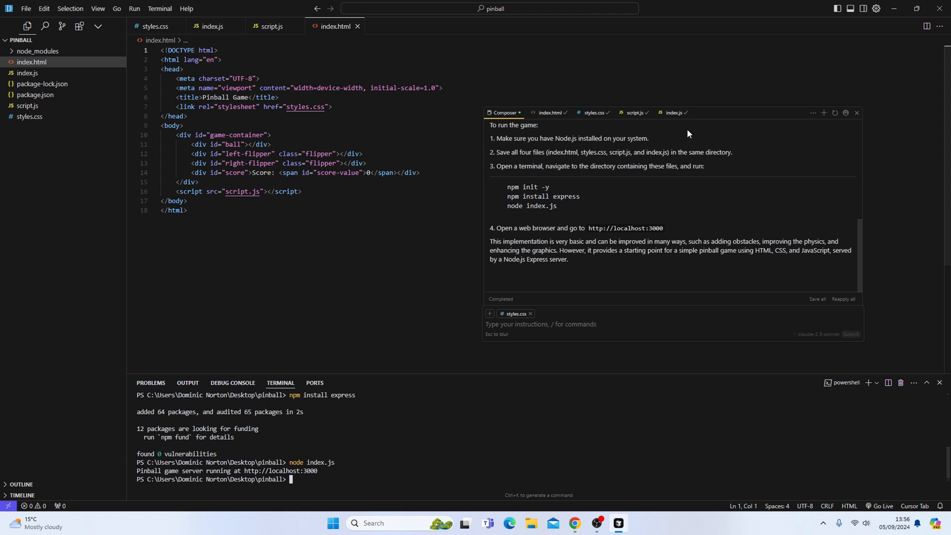
mouse_move(857, 115)
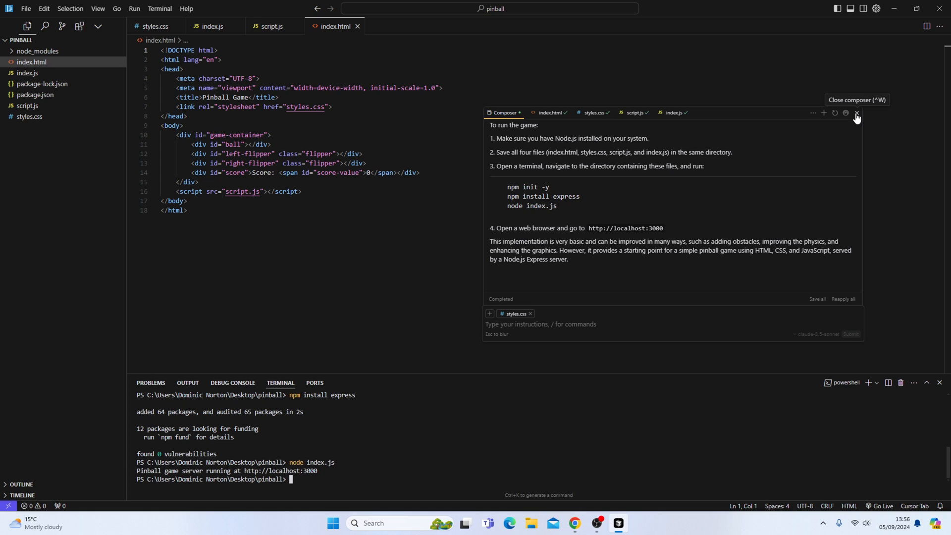
click(856, 114)
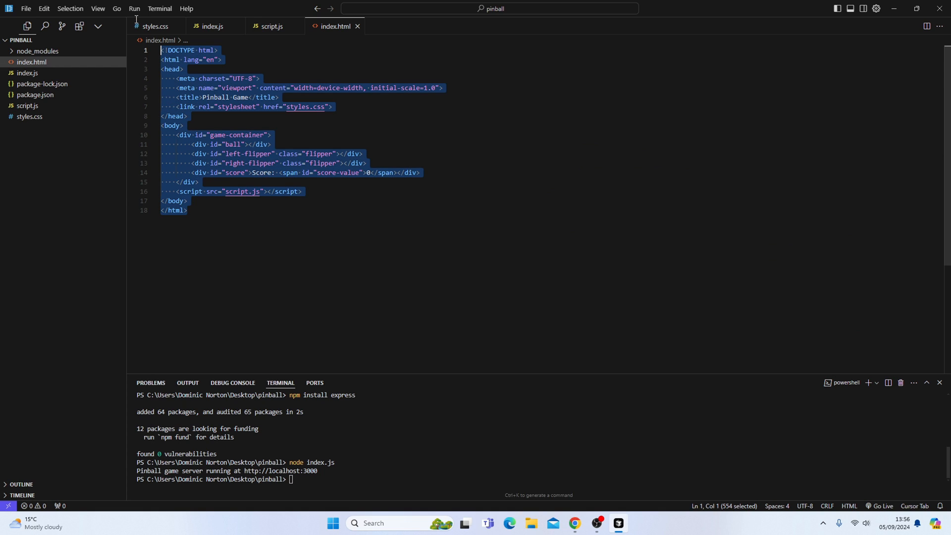
- Inline-edit index.html with 'Add instructions above the game' and accept the How to Play block
key(Ctrl+K)
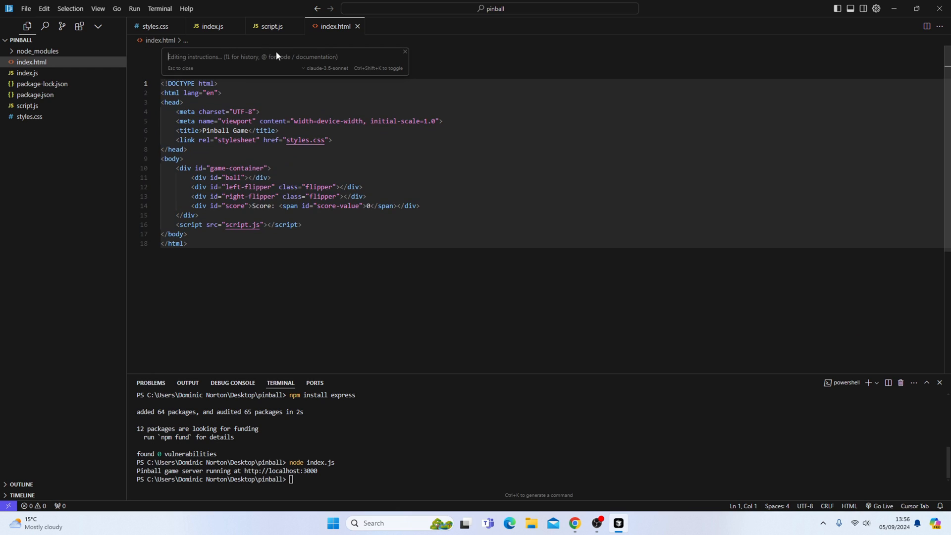
text(Add)
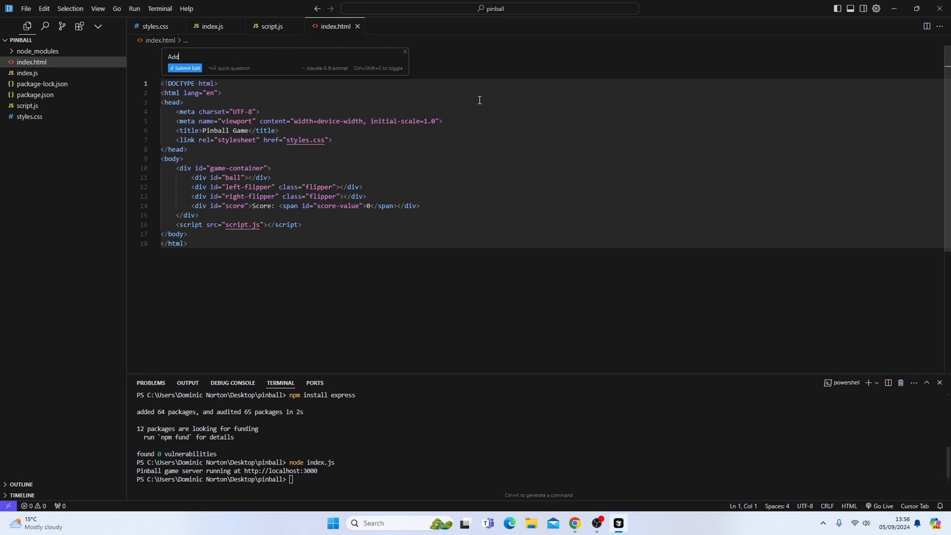
text(instructions  above the game)
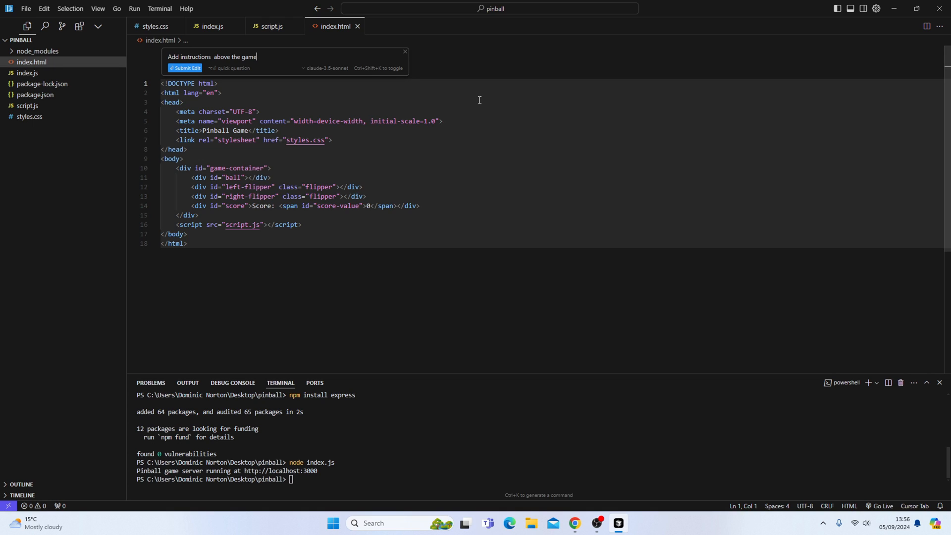
click(185, 68)
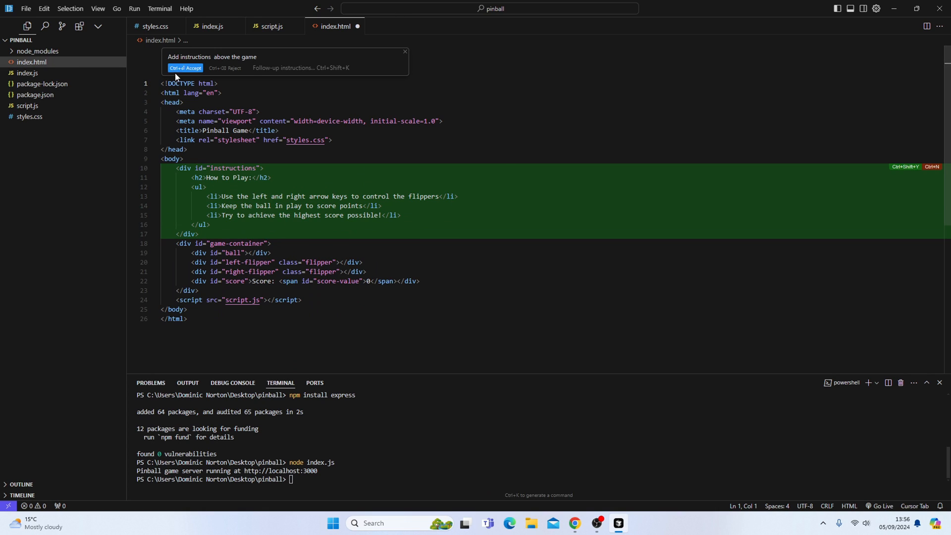
click(185, 68)
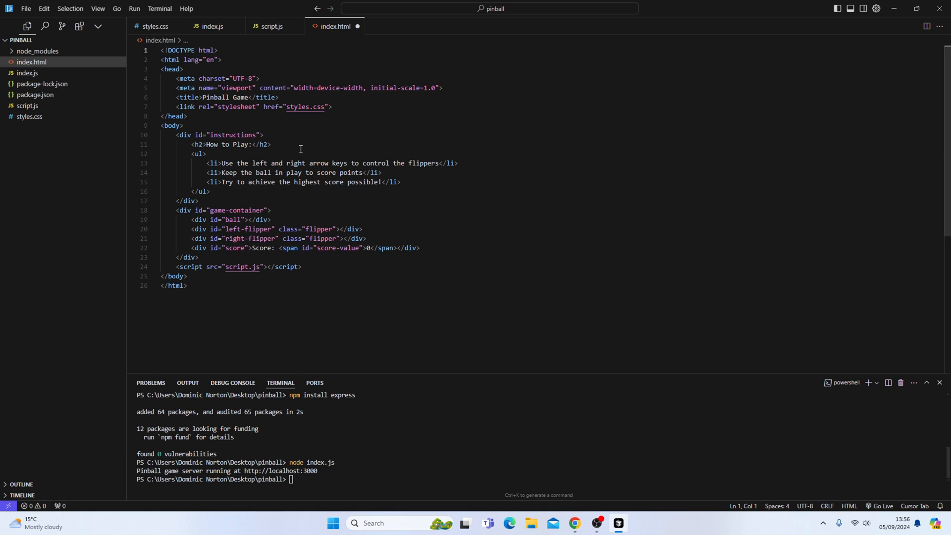
mouse_move(76, 101)
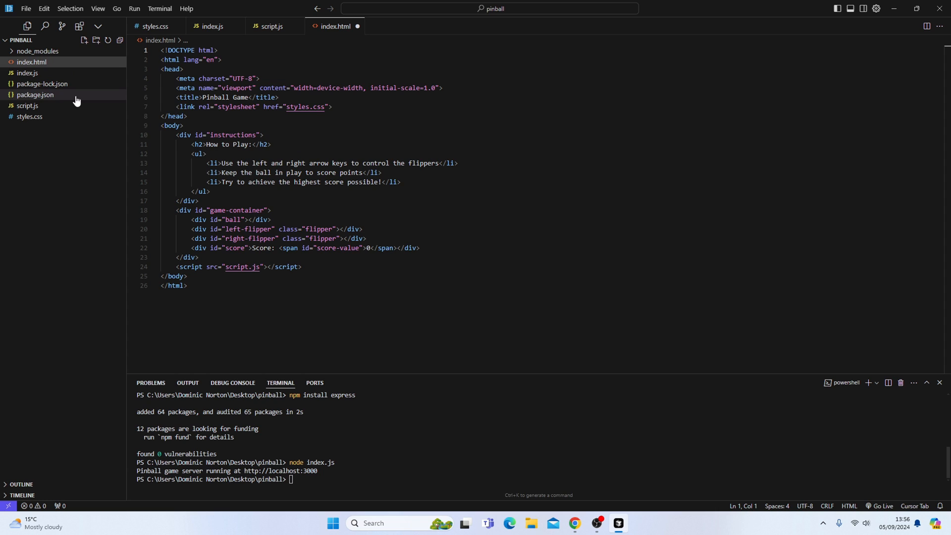
- Open script.js, scroll through its pinball code, and select all of it
click(272, 26)
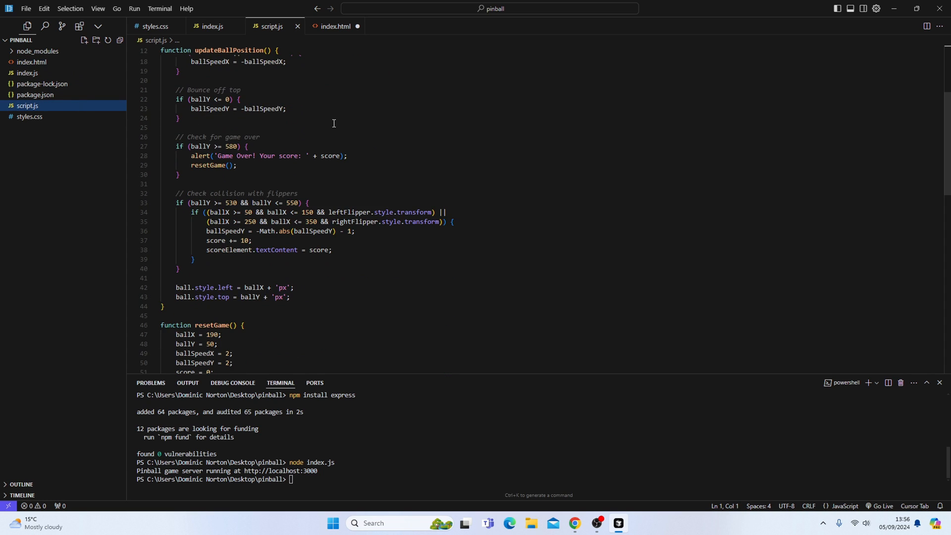
scroll(down, 3)
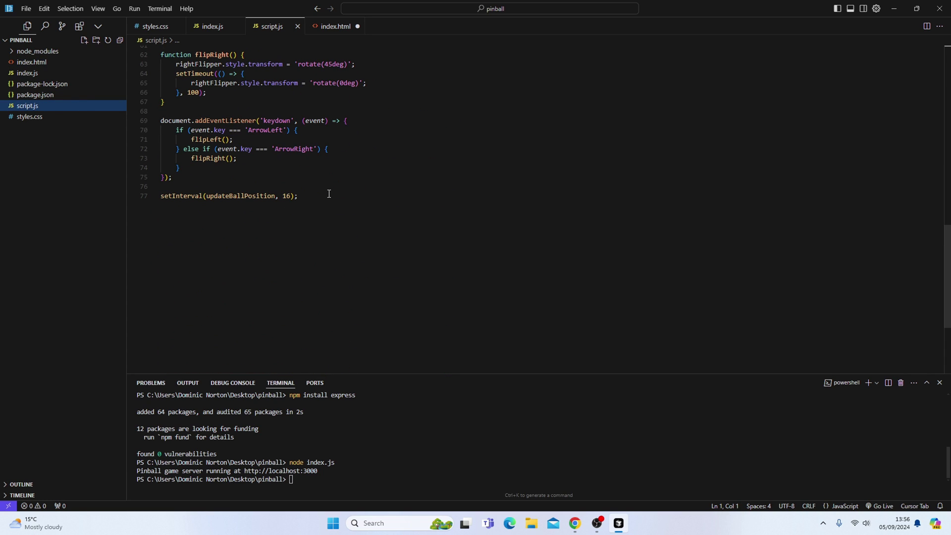
key(Ctrl+a)
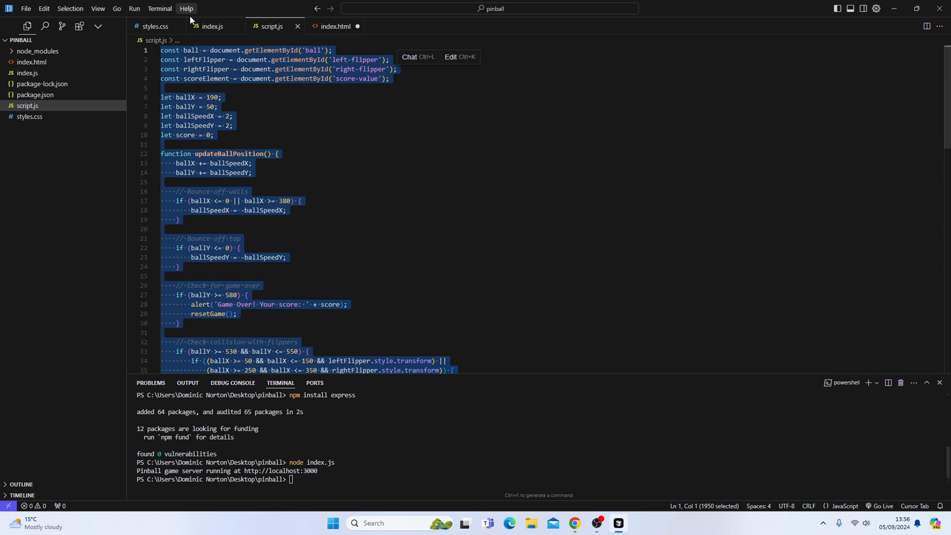
mouse_move(325, 174)
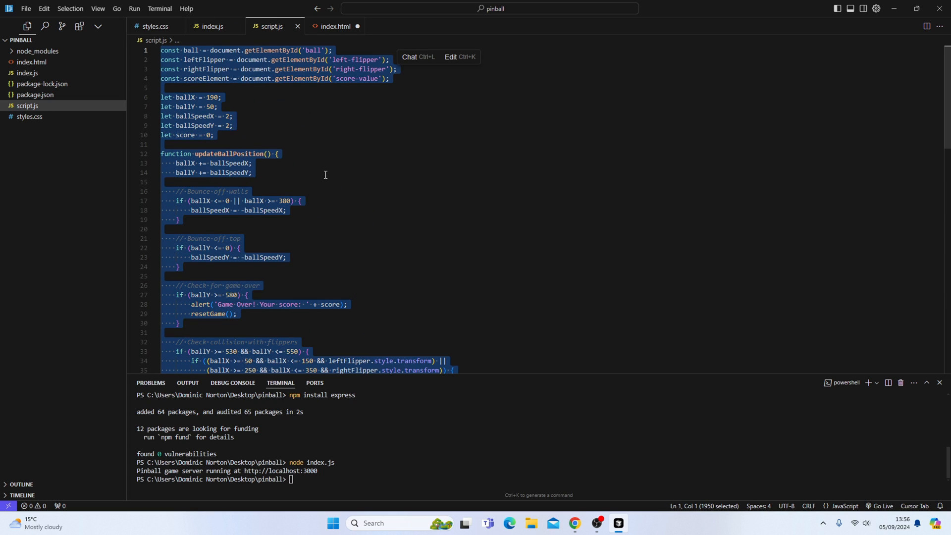
mouse_move(354, 124)
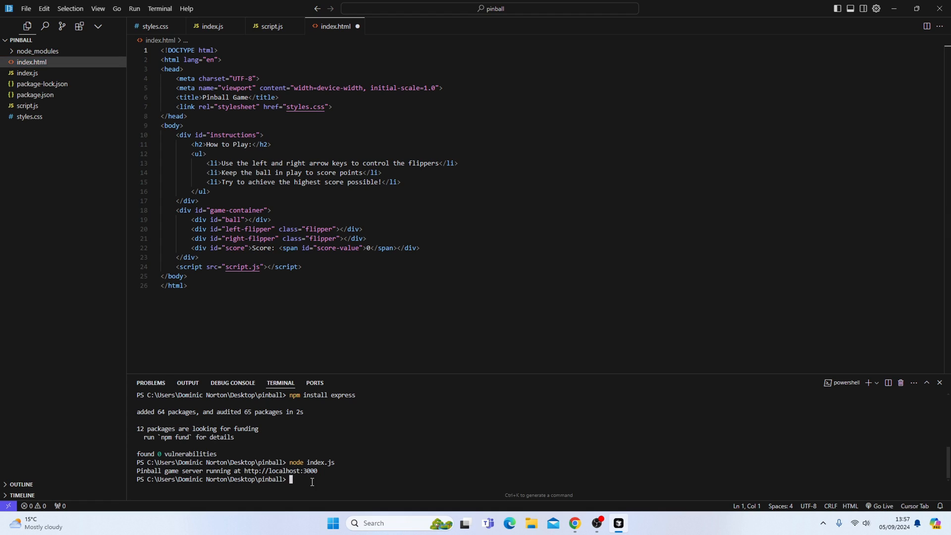
- Run node index.js and open the game at localhost:3000 in the browser
text(node index.)
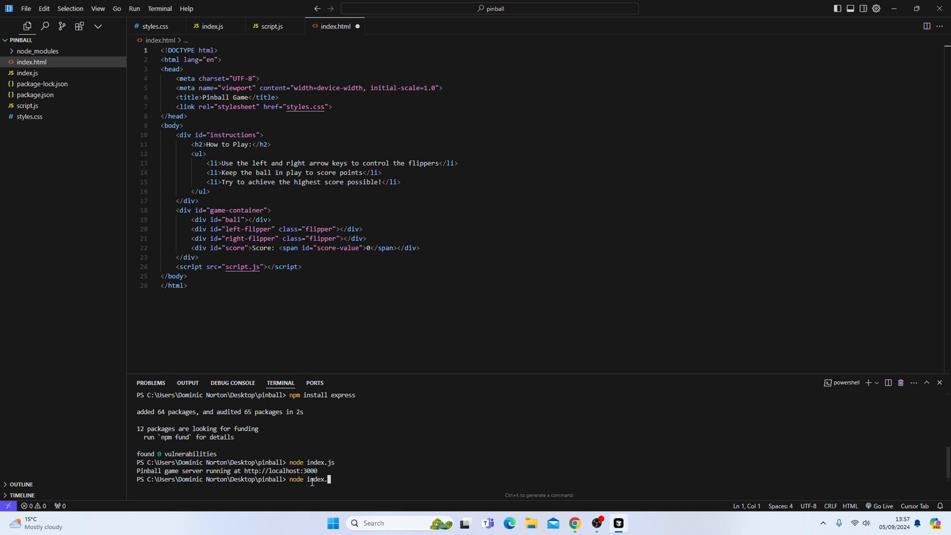
text(js)
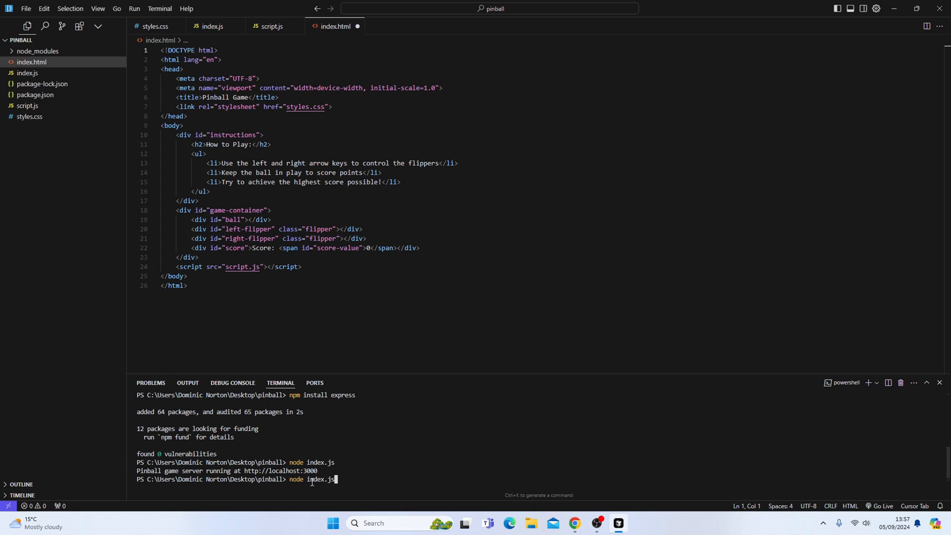
key(Enter)
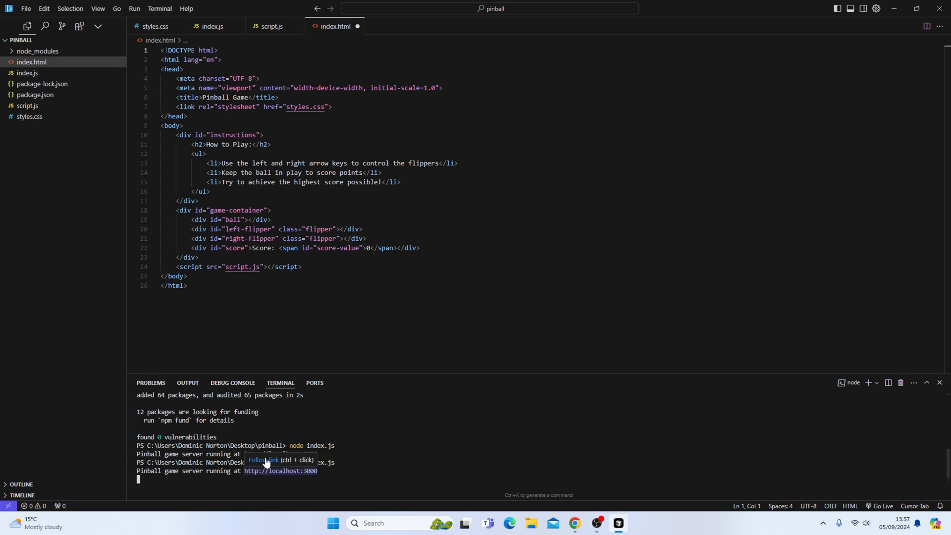
click(280, 471)
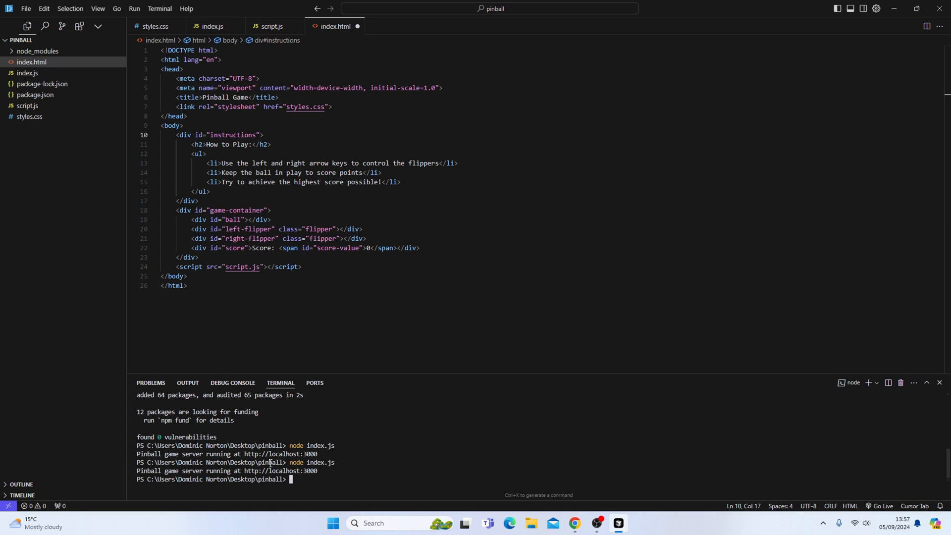
- Restart the pinball server with node index.js after updating index.html
click(264, 135)
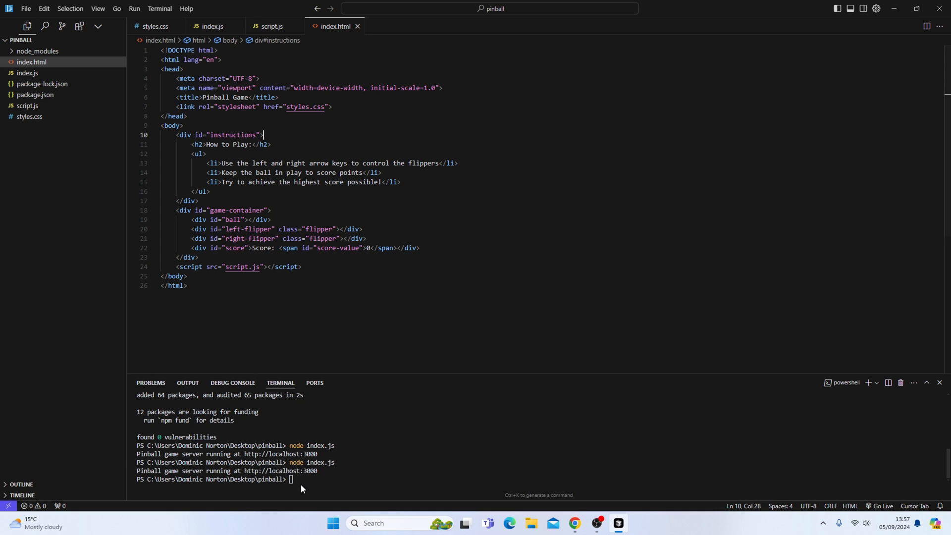
text(node index.)
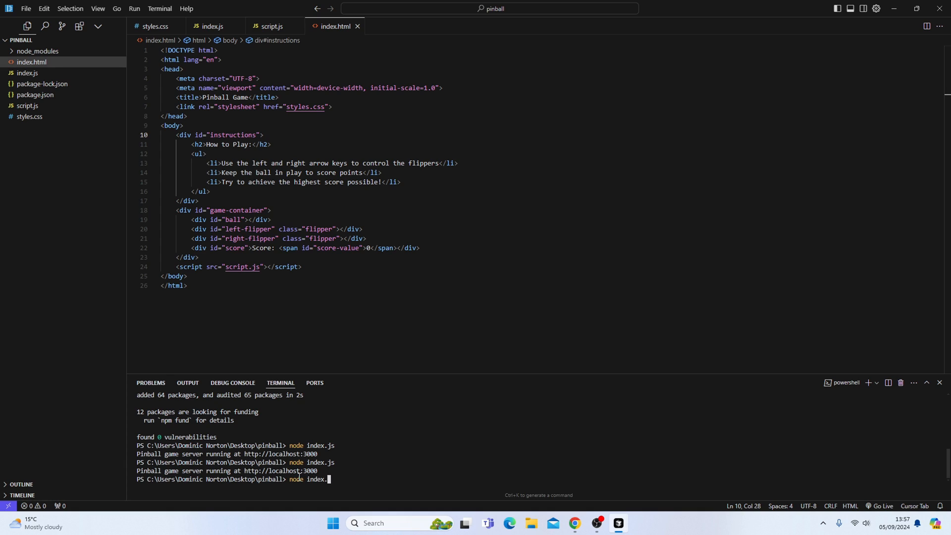
key(Enter)
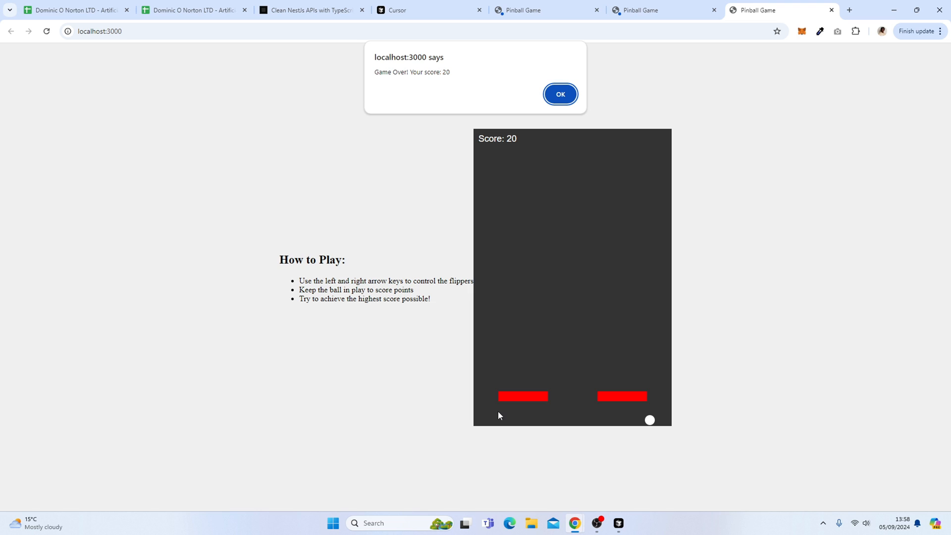
mouse_move(410, 360)
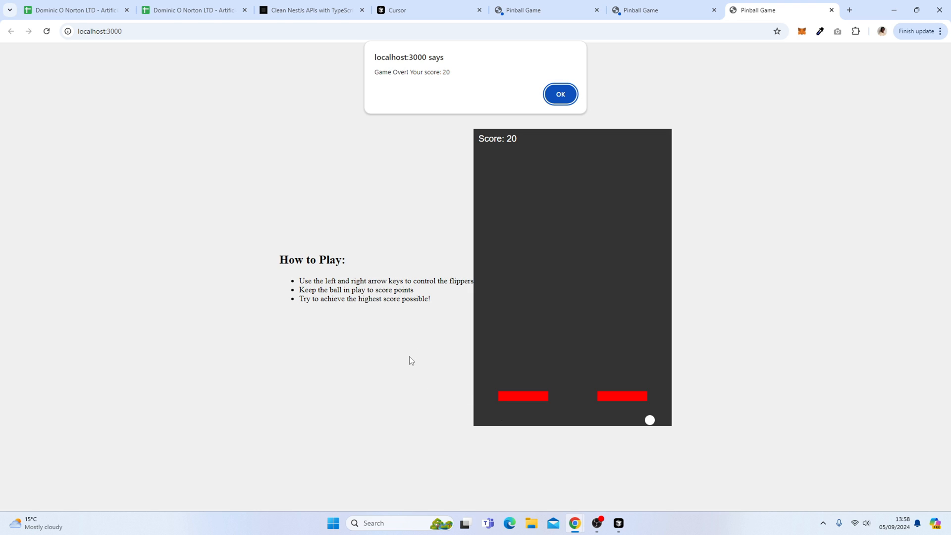
mouse_move(406, 222)
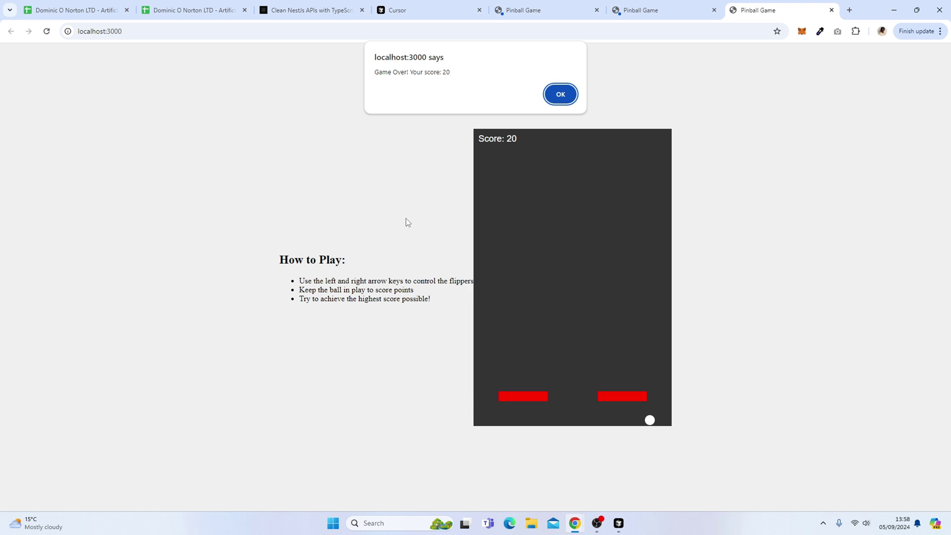
mouse_move(832, 47)
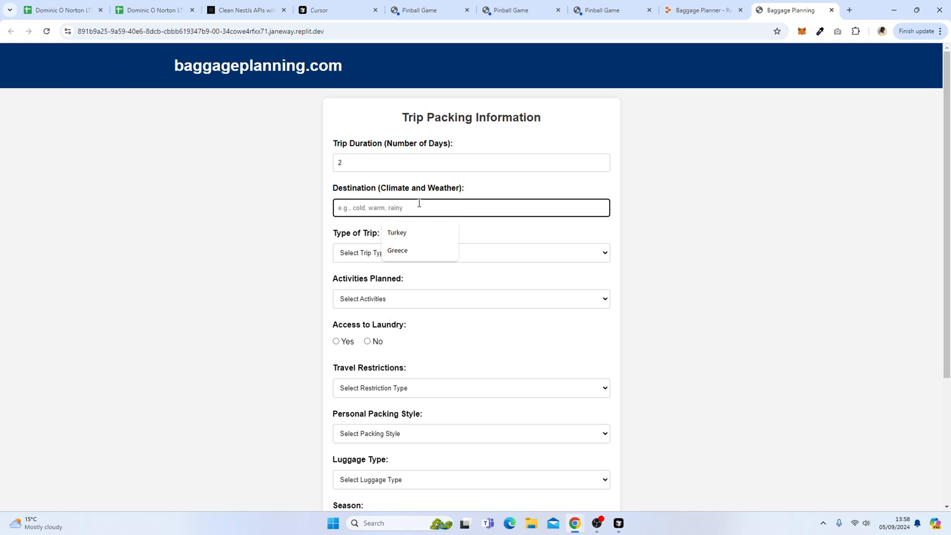
- Enter Tokyo and choose Adventure, laundry available, Heavy Packer and Spring in the trip form
text(Tokyo)
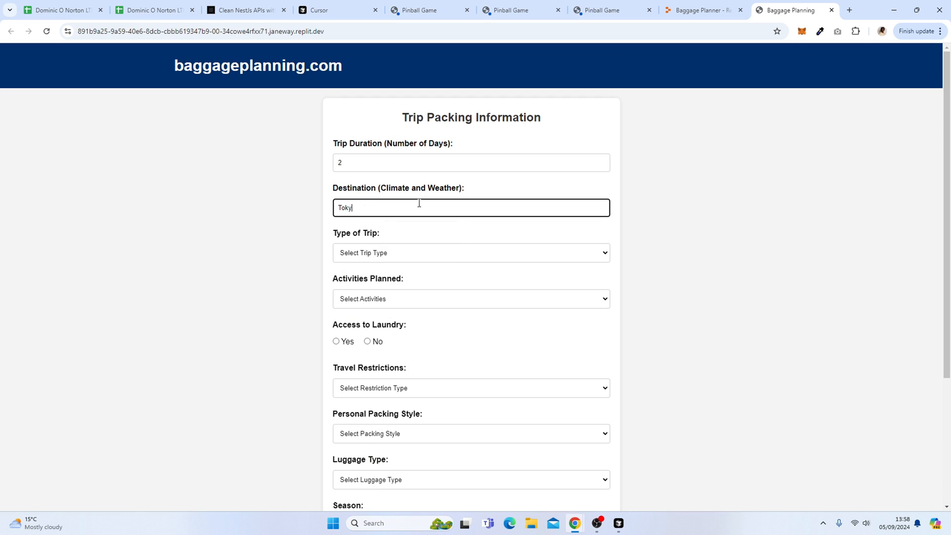
click(470, 253)
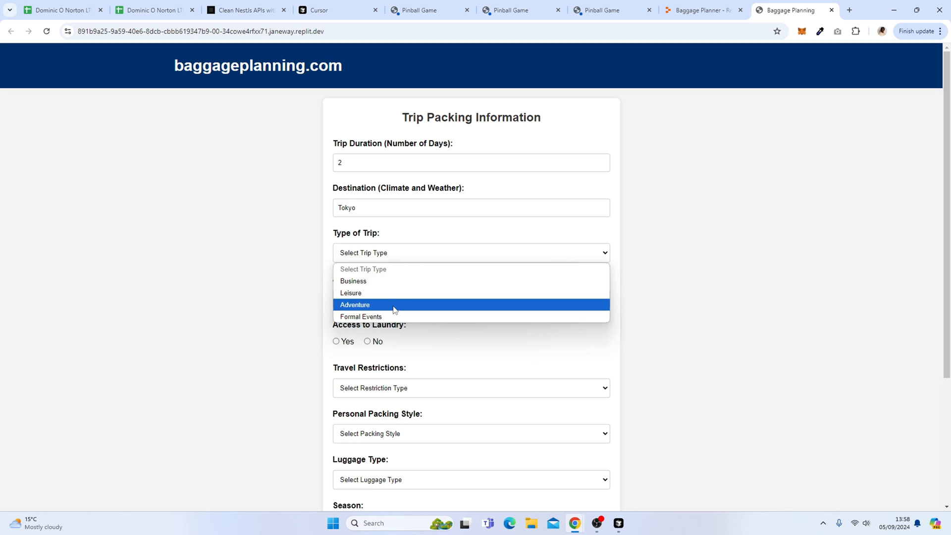
click(355, 304)
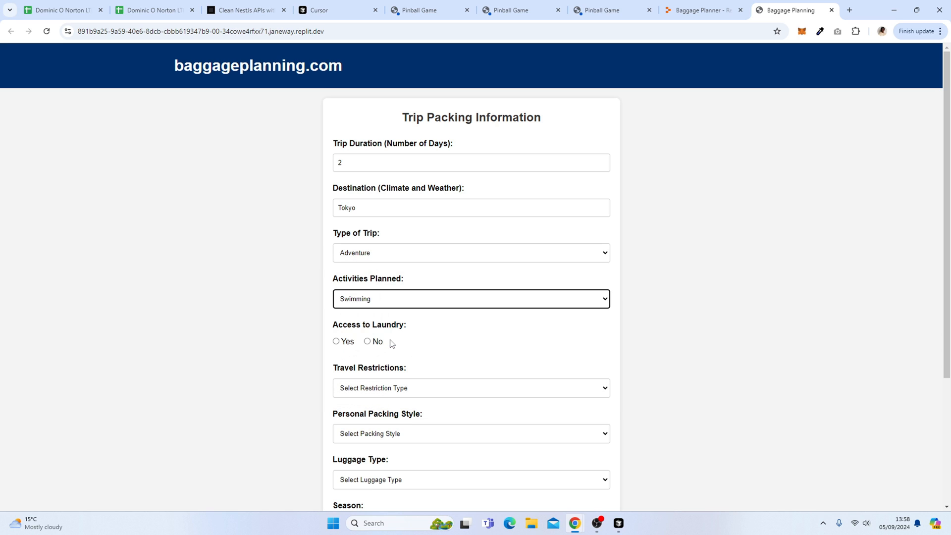
click(337, 341)
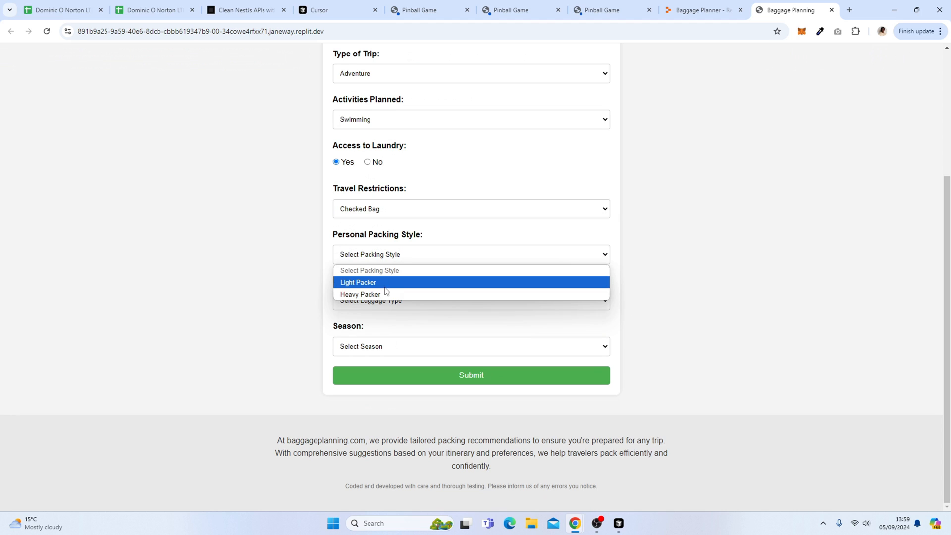
click(360, 294)
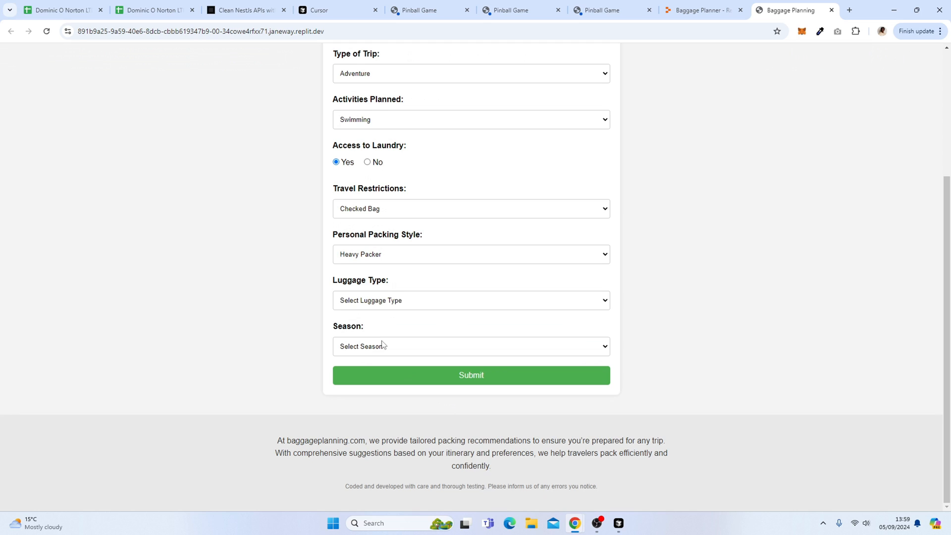
click(471, 346)
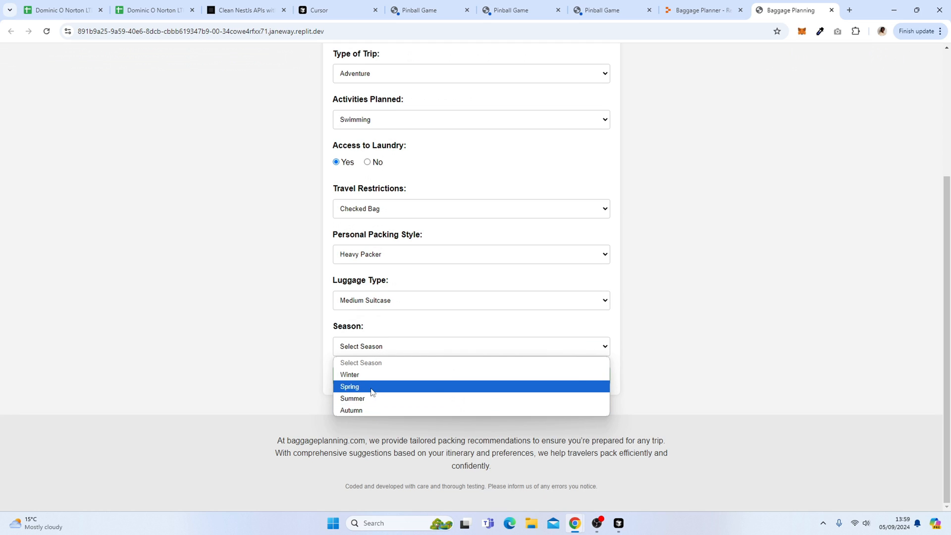
click(349, 386)
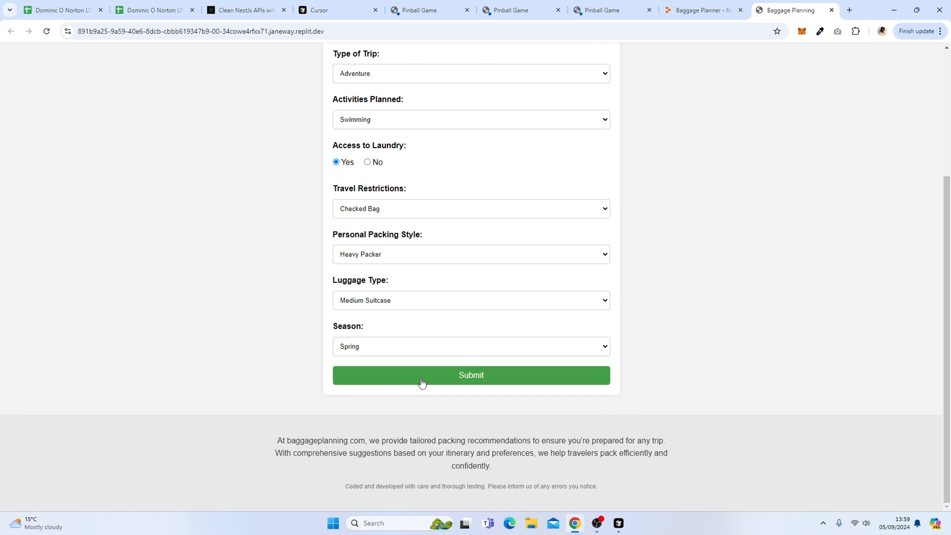
mouse_move(650, 173)
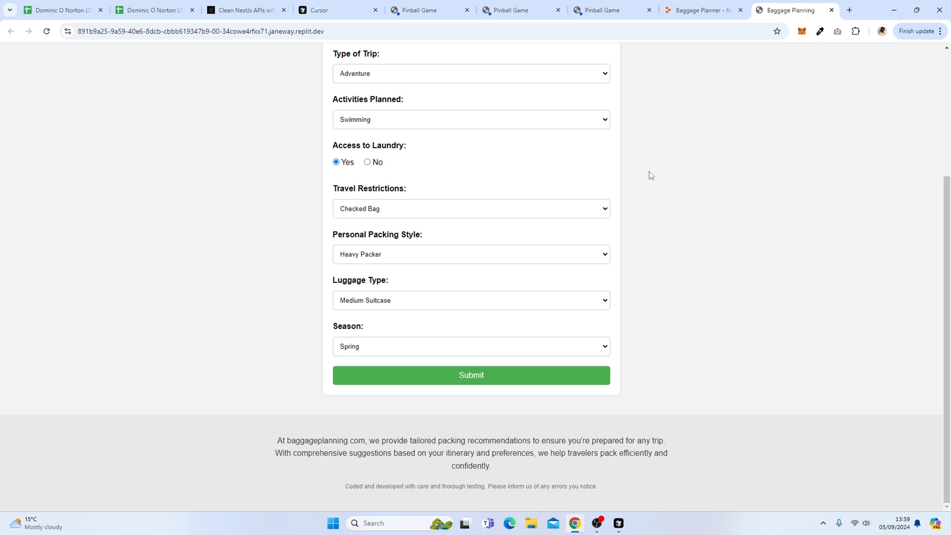
- Submit the form and review the Tokyo trip's Baggage Recommendations list
click(471, 375)
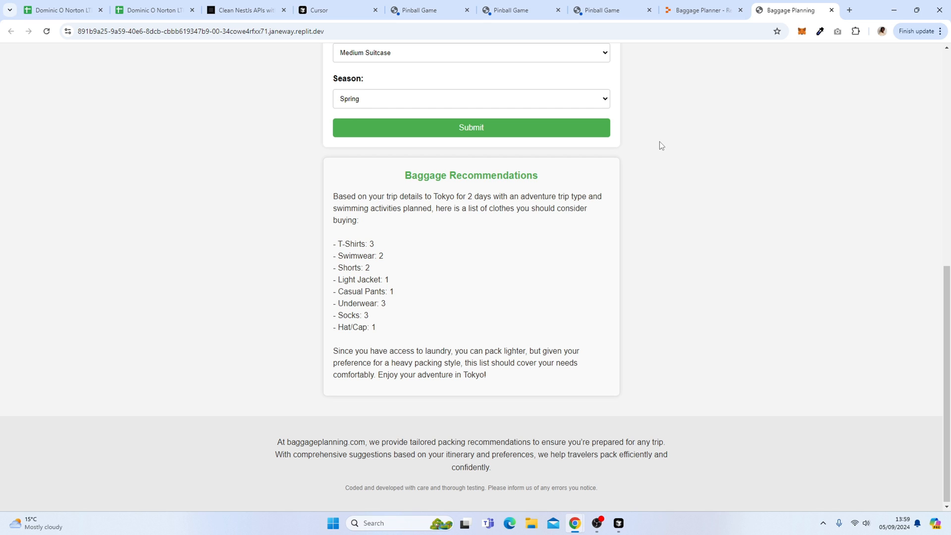
scroll(up, 3)
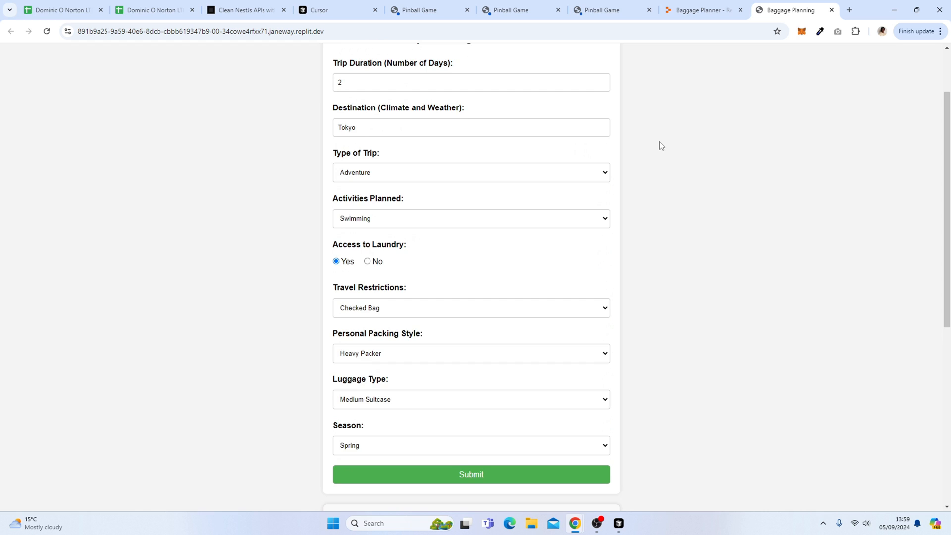